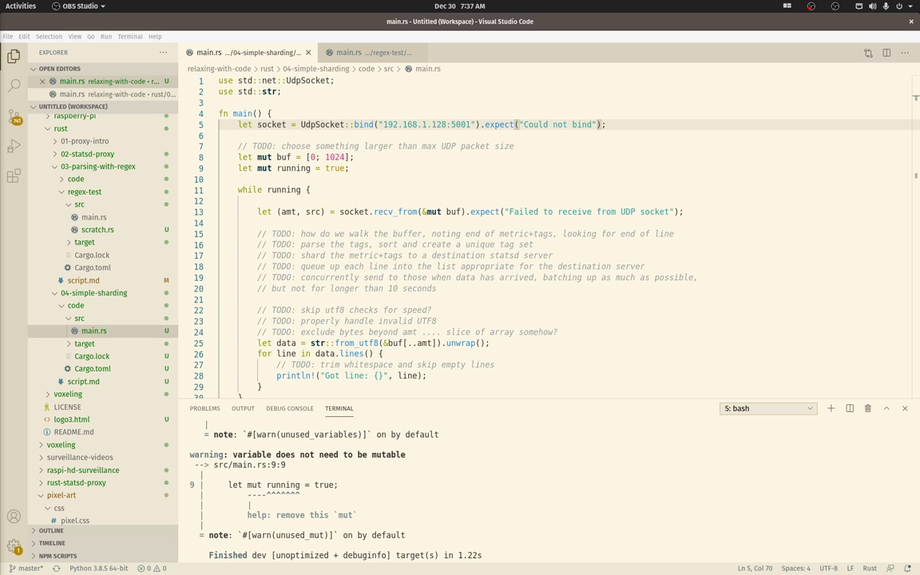
{"action": "mouse_move", "coordinate": [103, 305]}
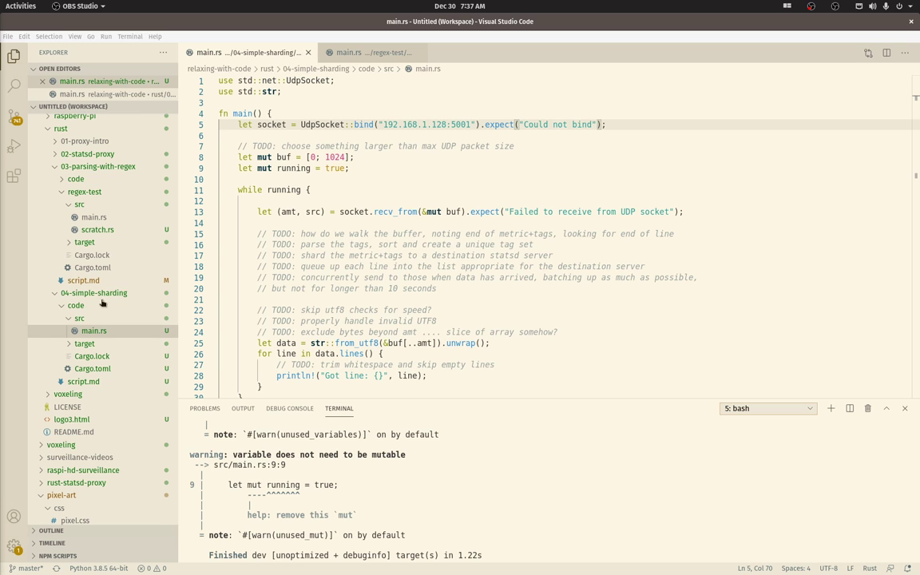
Step: Add let re = Regex::new(r"[,:]") with an expect message after let mut running, modelled on regex-test
{"action": "left_click", "coordinate": [368, 51]}
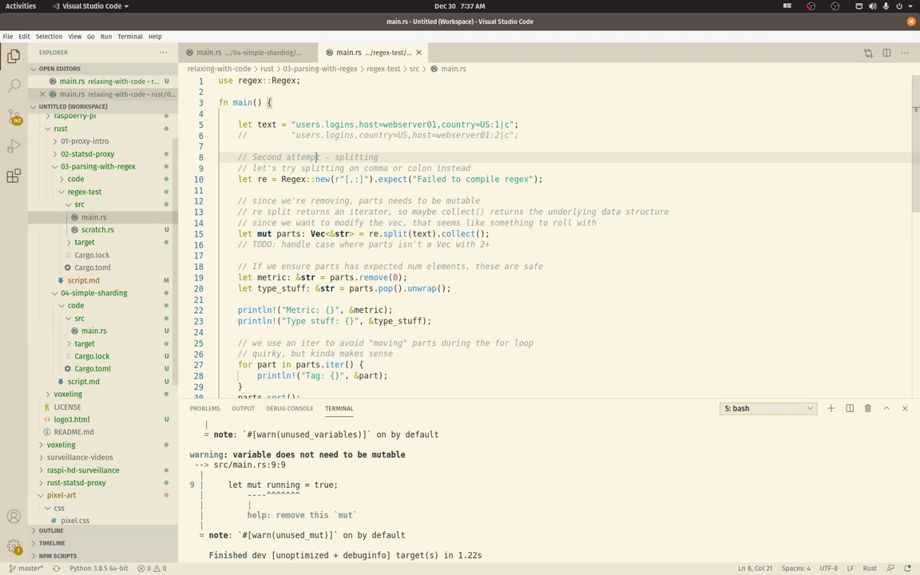
{"action": "left_click", "coordinate": [83, 192]}
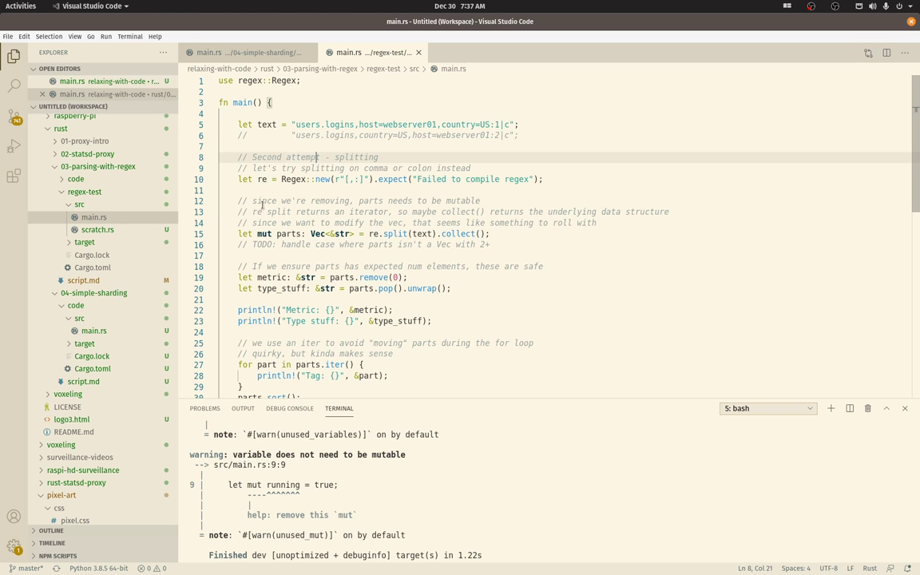
{"action": "mouse_move", "coordinate": [346, 217]}
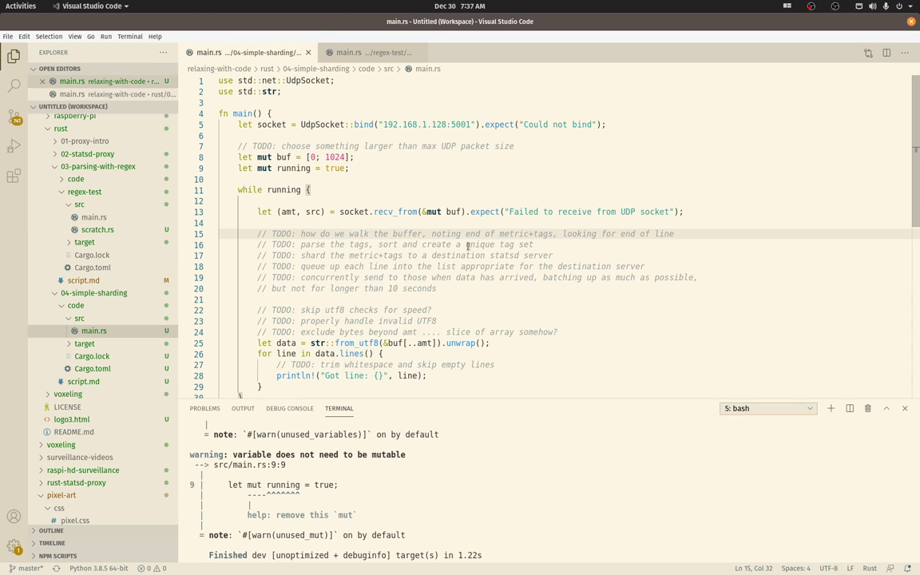
{"action": "mouse_move", "coordinate": [444, 240]}
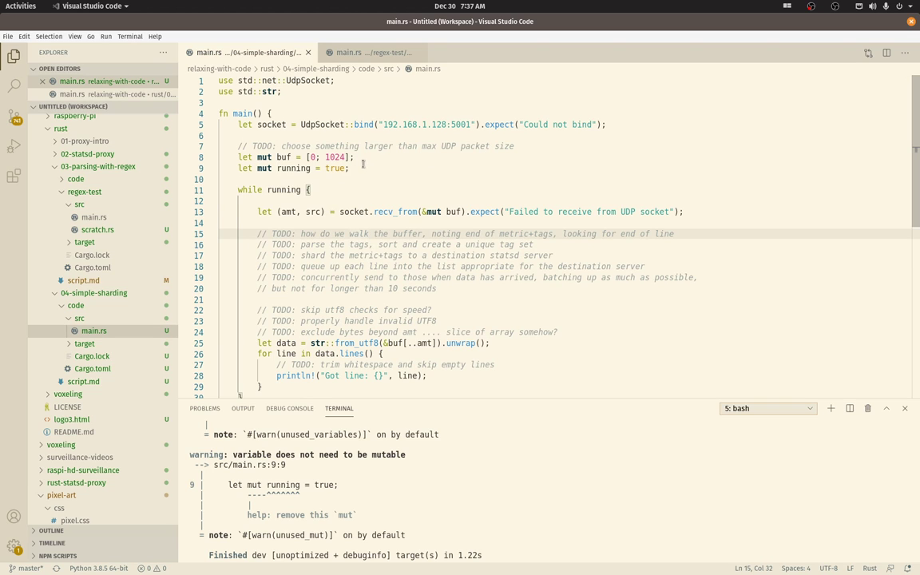
{"action": "type", "text": "let re = Regex::new(r\"[,:]\").expect(\"Failed to compile regex\");"}
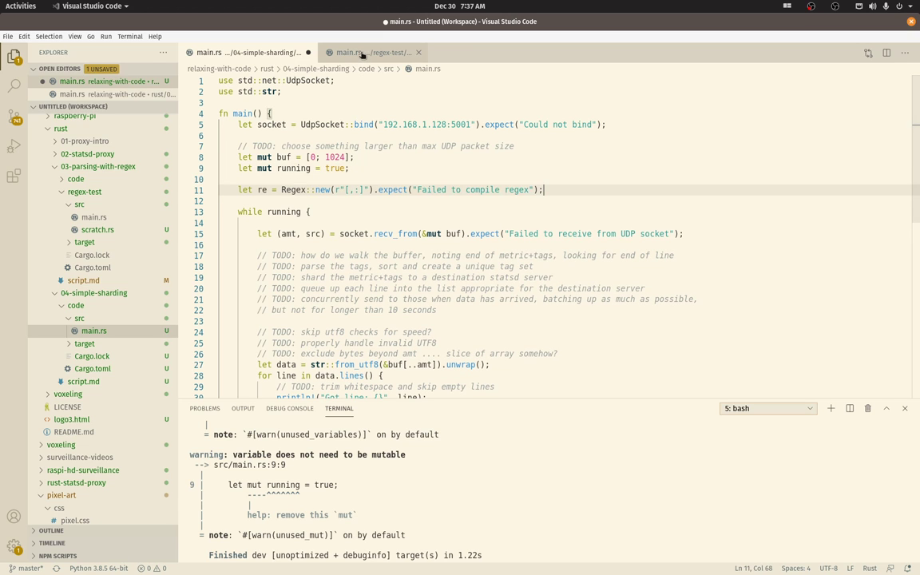
{"action": "left_click", "coordinate": [368, 51]}
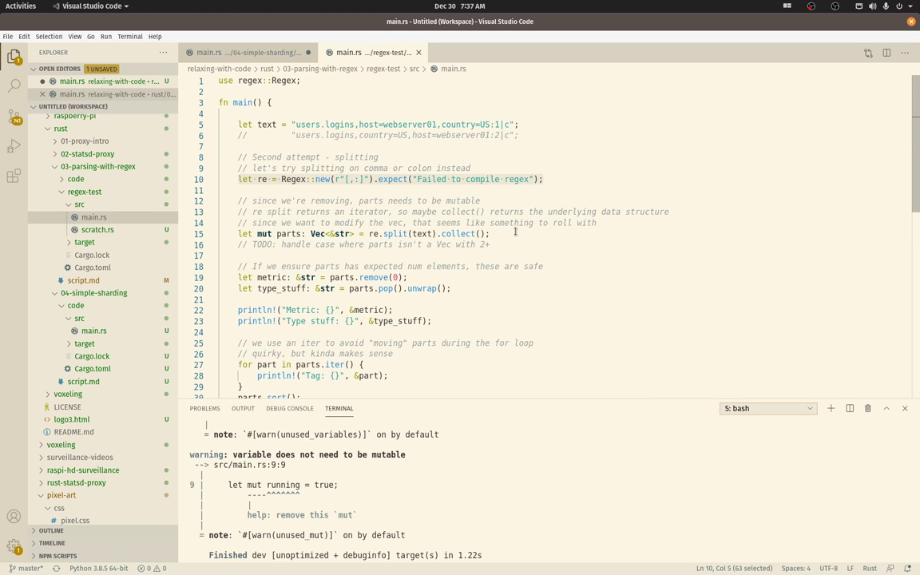
{"action": "left_click", "coordinate": [492, 233]}
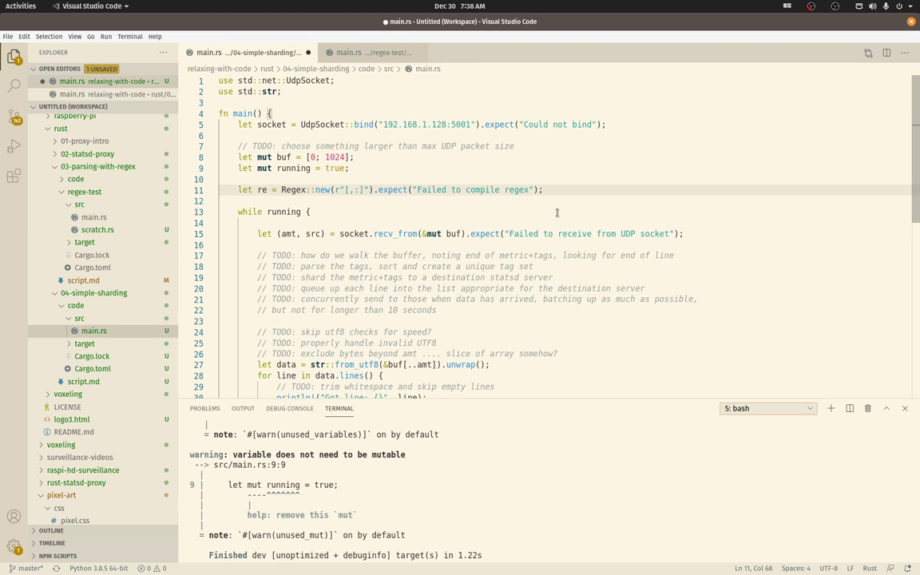
{"action": "left_click", "coordinate": [374, 51]}
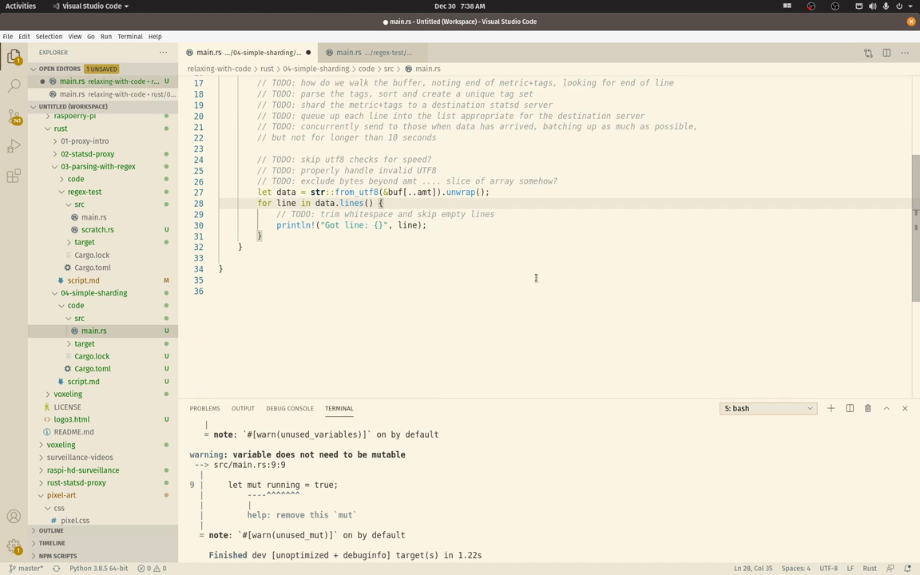
Step: Add let mut parts: Vec<&str> = re.split(line).collect() inside the per-line loop
{"action": "type", "text": "let mut parts: Vec<&str> = re.split(text).collect();"}
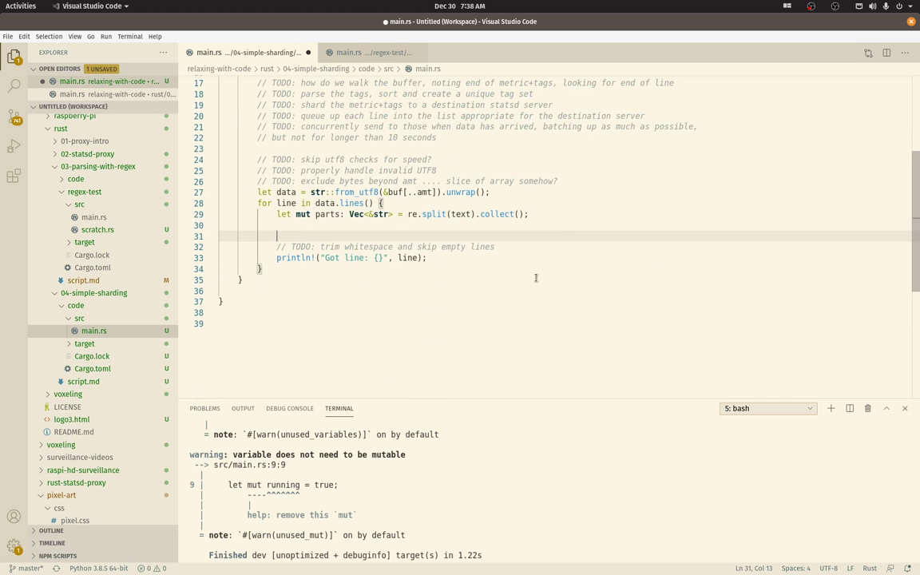
{"action": "double_click", "coordinate": [460, 214]}
{"action": "type", "text": "lin"}
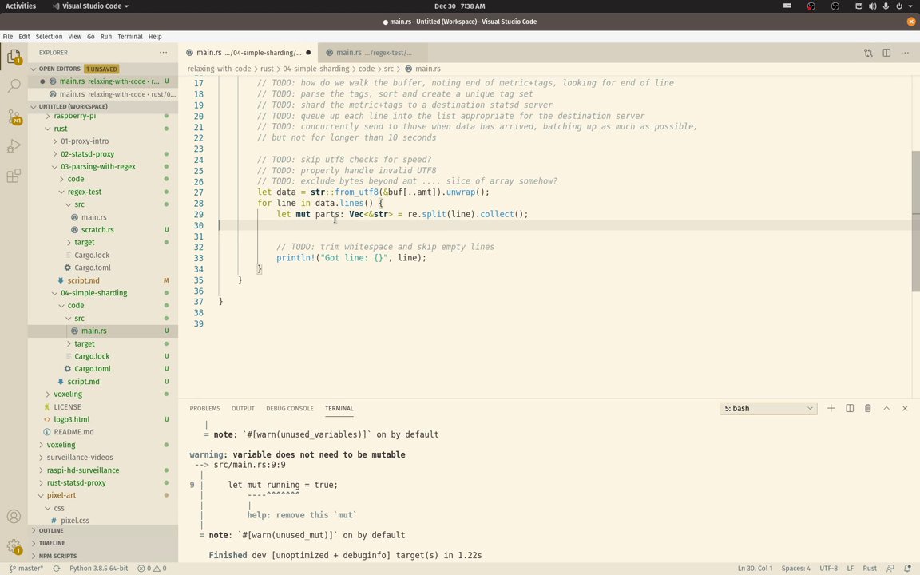
{"action": "left_click", "coordinate": [370, 52]}
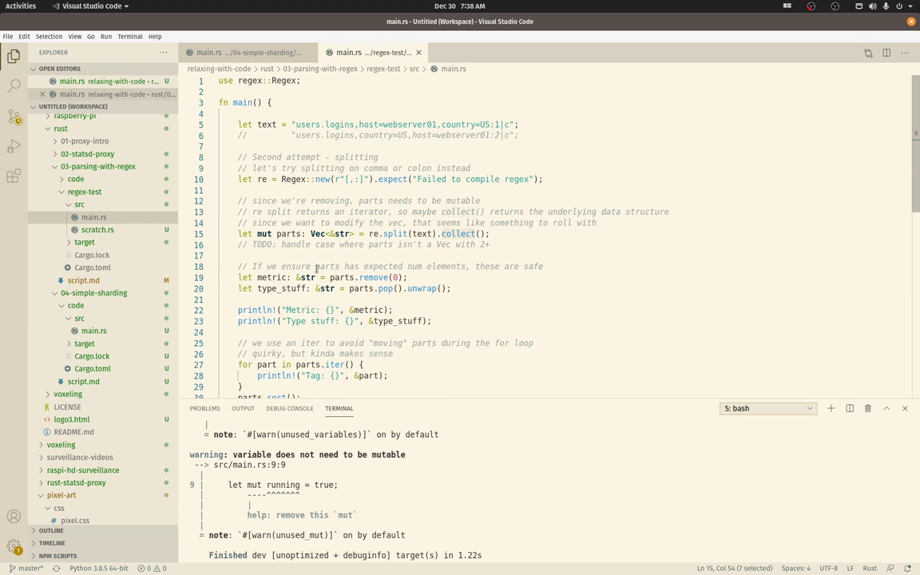
{"action": "left_click", "coordinate": [454, 287]}
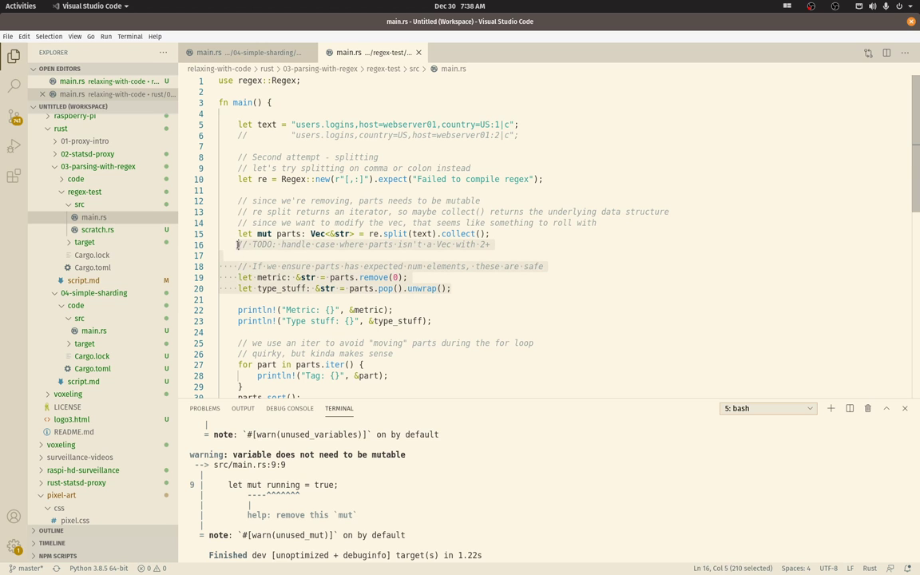
Step: Bring the remove(0)/pop() metric and type extraction plus sort, insert and join(",") into the loop
{"action": "left_click", "coordinate": [248, 51]}
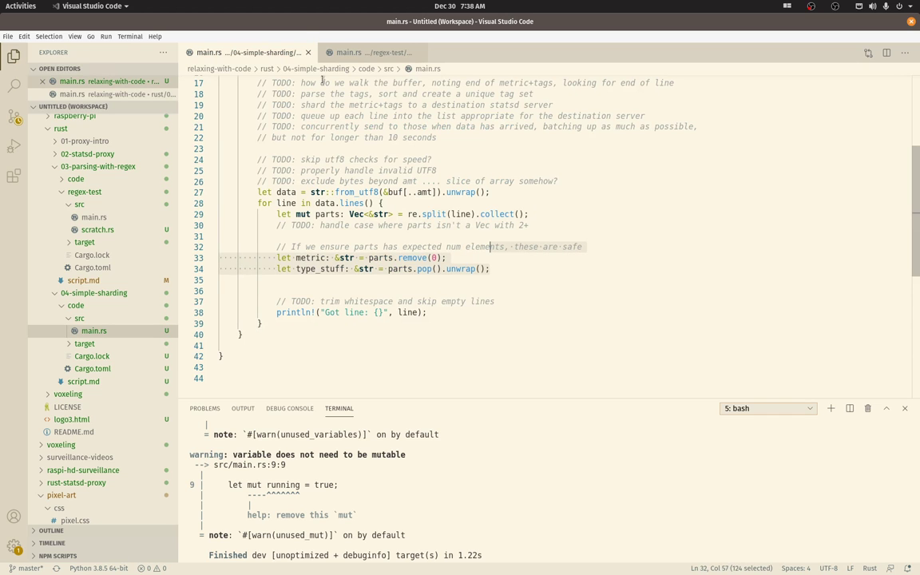
{"action": "left_click", "coordinate": [371, 51]}
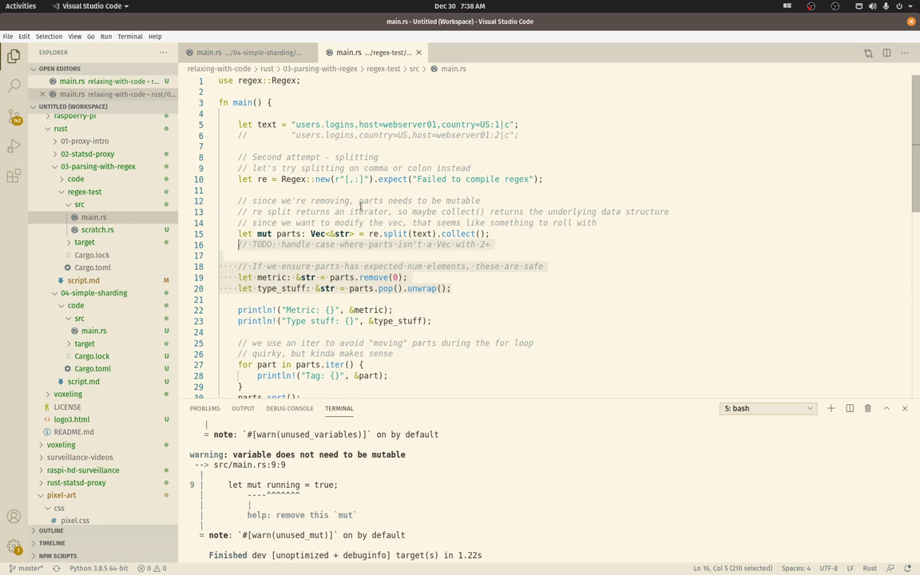
{"action": "mouse_move", "coordinate": [567, 222]}
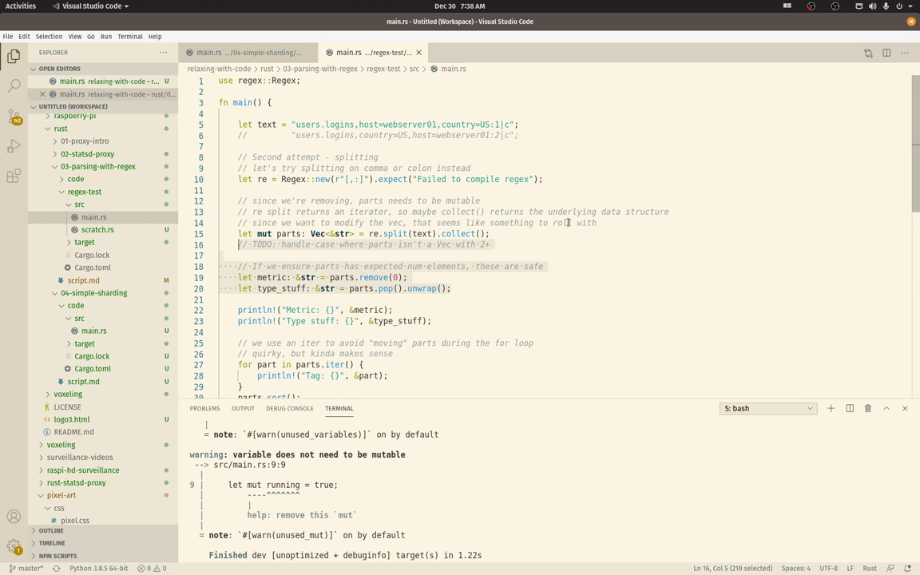
{"action": "scroll", "scroll_direction": "down", "scroll_amount": 3}
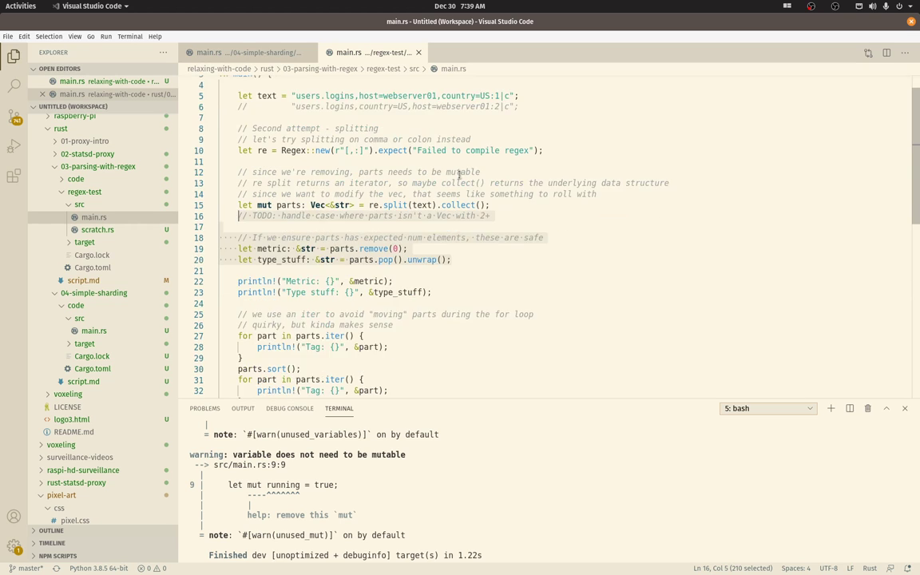
{"action": "scroll", "scroll_direction": "down", "scroll_amount": 3}
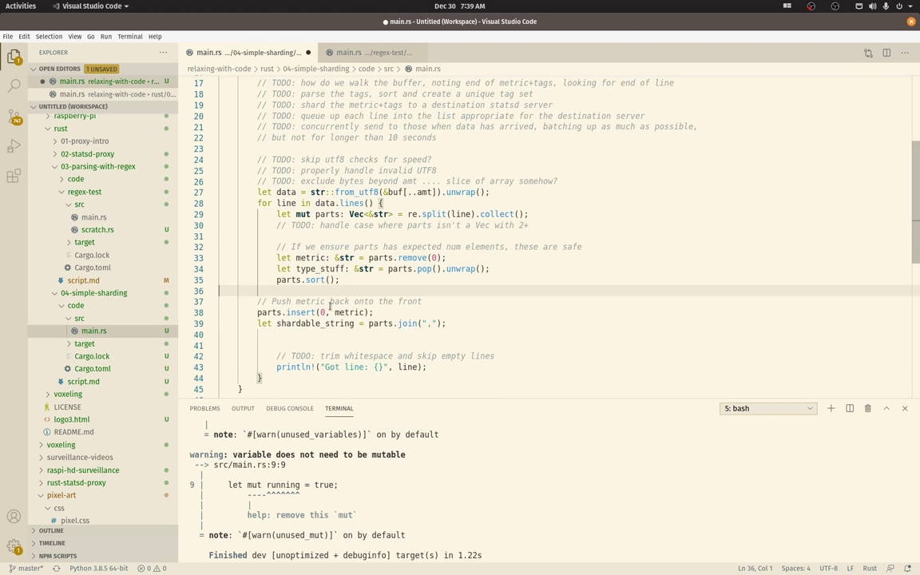
Step: Add parts.insert(0, measurement) below the sort with its comment about pushing the metric back
{"action": "left_click_drag", "start_coordinate": [277, 301], "coordinate": [340, 323]}
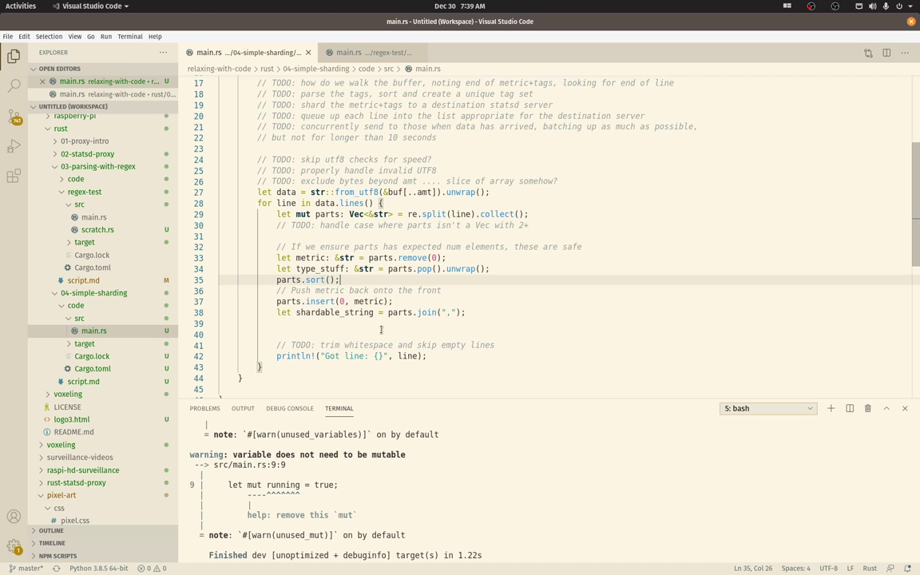
{"action": "left_click", "coordinate": [330, 291]}
{"action": "type", "text": "asuremen"}
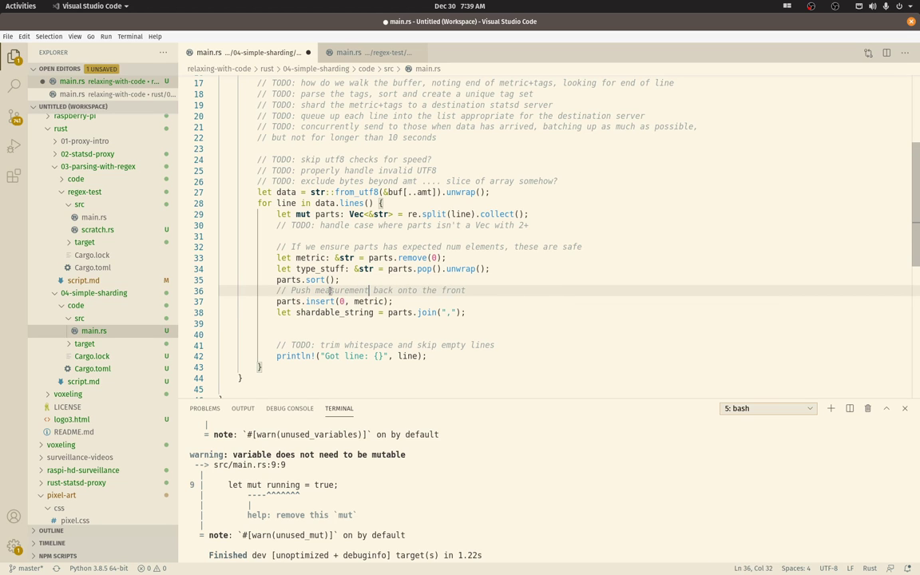
{"action": "mouse_move", "coordinate": [403, 311]}
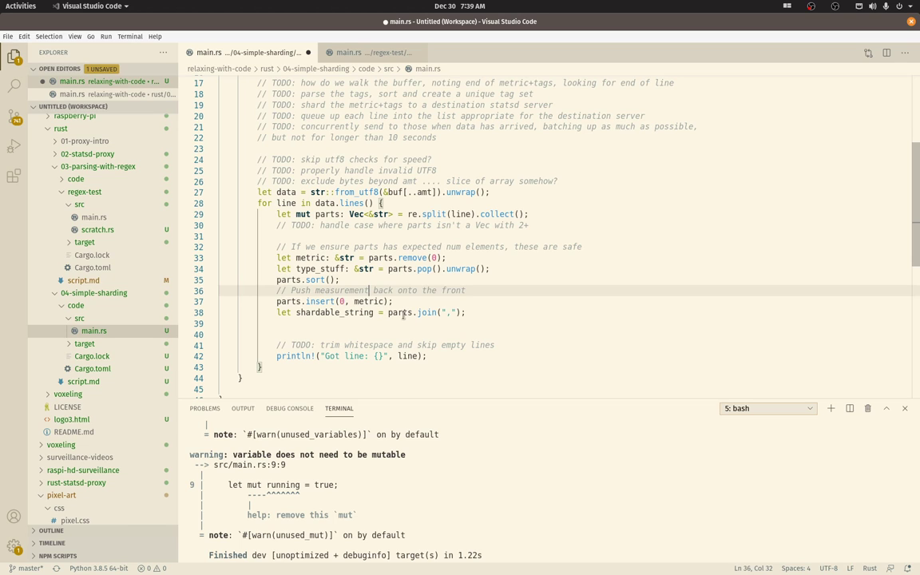
{"action": "mouse_move", "coordinate": [460, 339]}
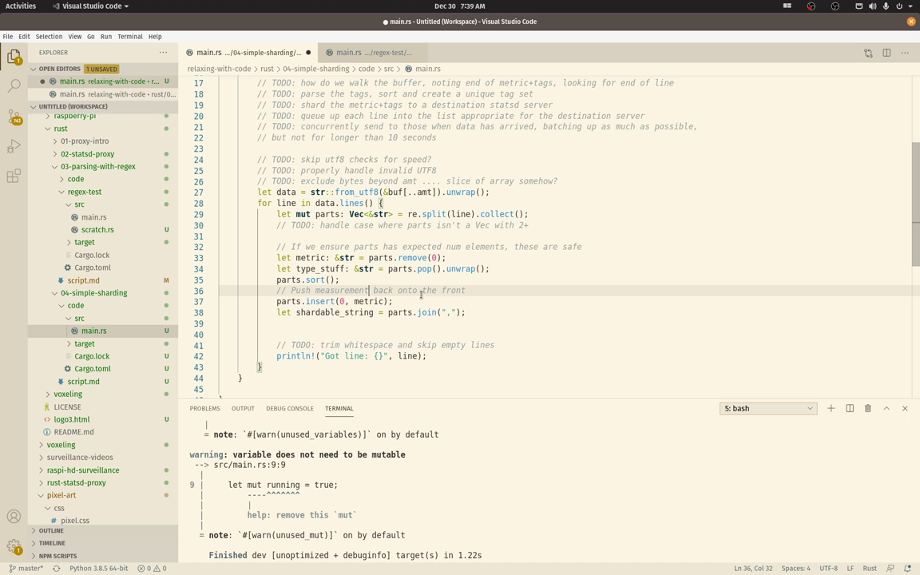
{"action": "scroll", "scroll_direction": "up", "scroll_amount": 3}
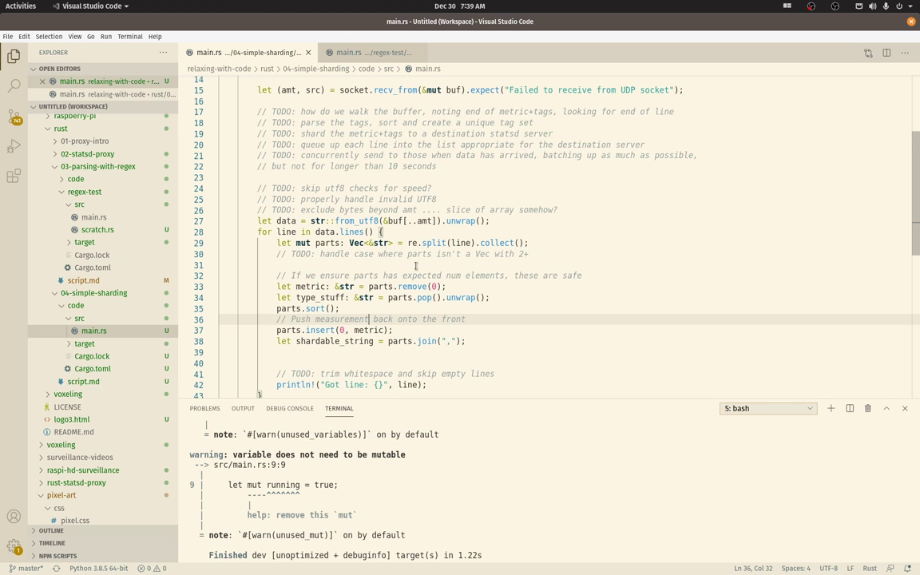
{"action": "scroll", "scroll_direction": "down", "scroll_amount": 3}
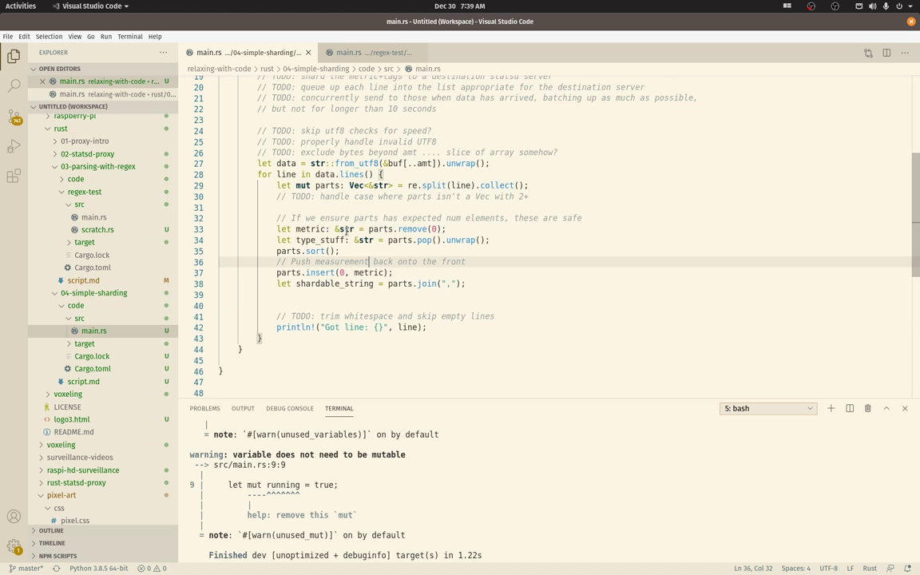
{"action": "mouse_move", "coordinate": [390, 198]}
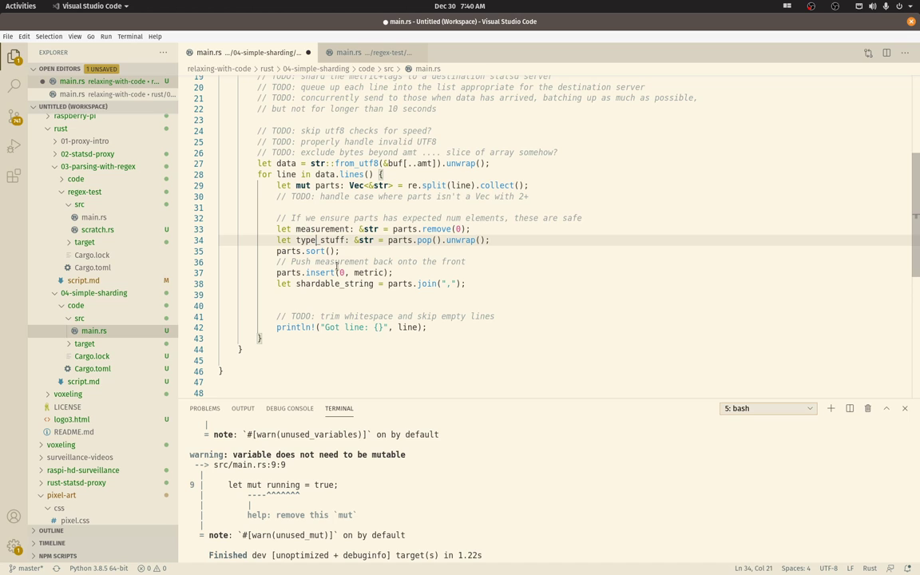
Step: Rename type_stuff to measurement_type and make println! output shardable_metric instead of line
{"action": "double_click", "coordinate": [320, 240]}
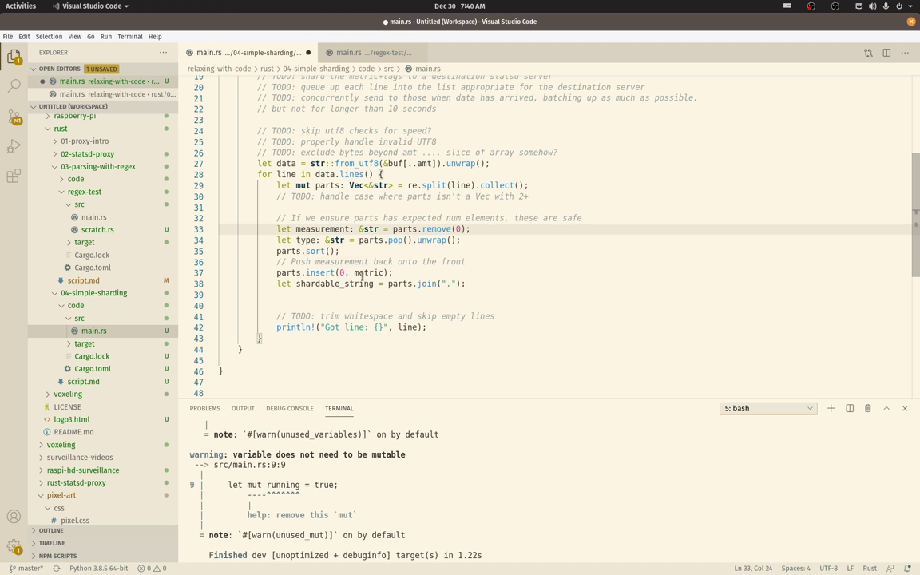
{"action": "left_click", "coordinate": [298, 240]}
{"action": "type", "text": "measurement_"}
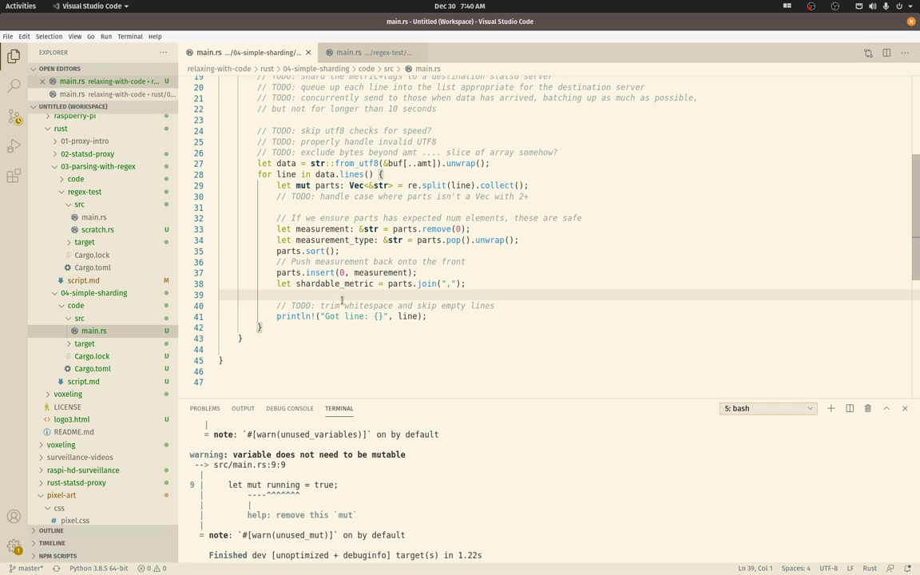
{"action": "double_click", "coordinate": [334, 284]}
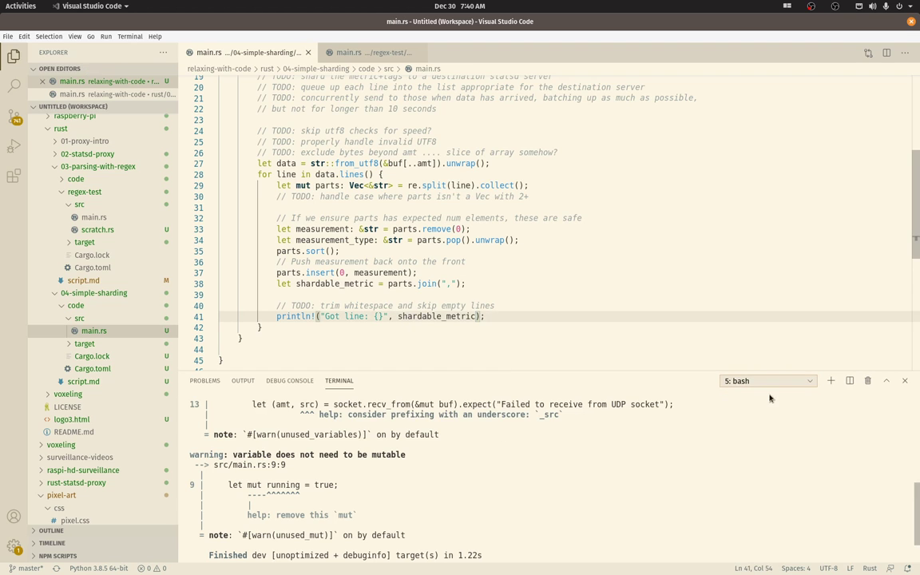
Step: In a second shell, copy statsd.py from 02-statsd-proxy into 04-simple-sharding and run it with python3
{"action": "left_click", "coordinate": [831, 380]}
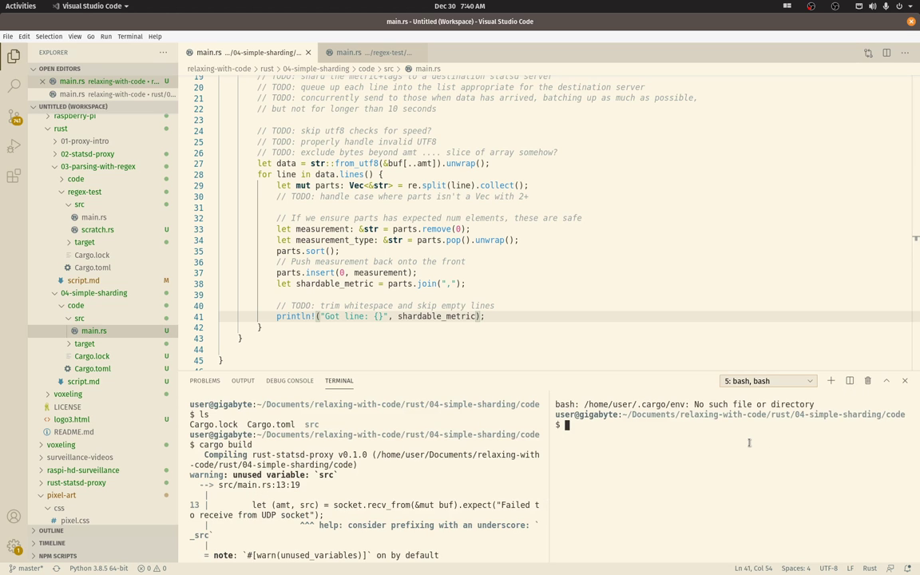
{"action": "type", "text": "d ../../2"}
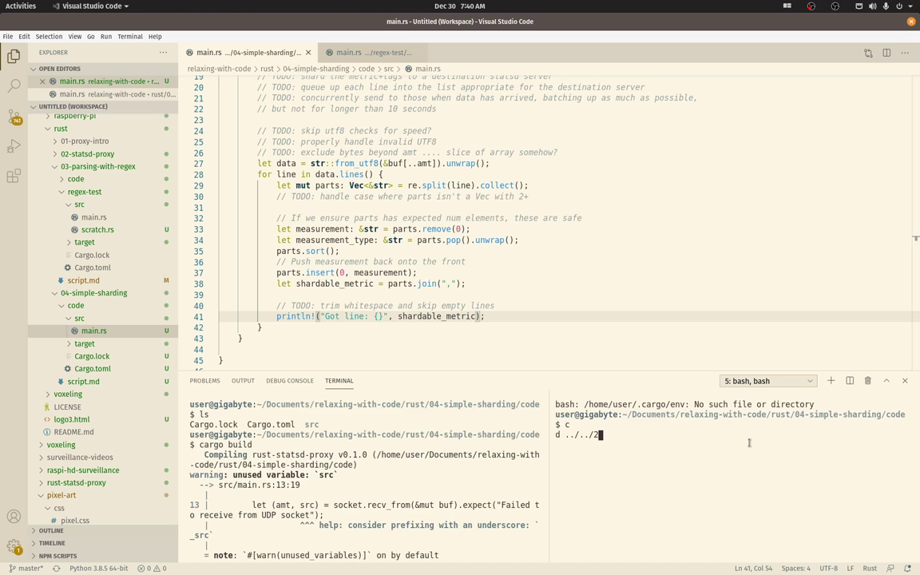
{"action": "type", "text": "02-statsd-proxy/"}
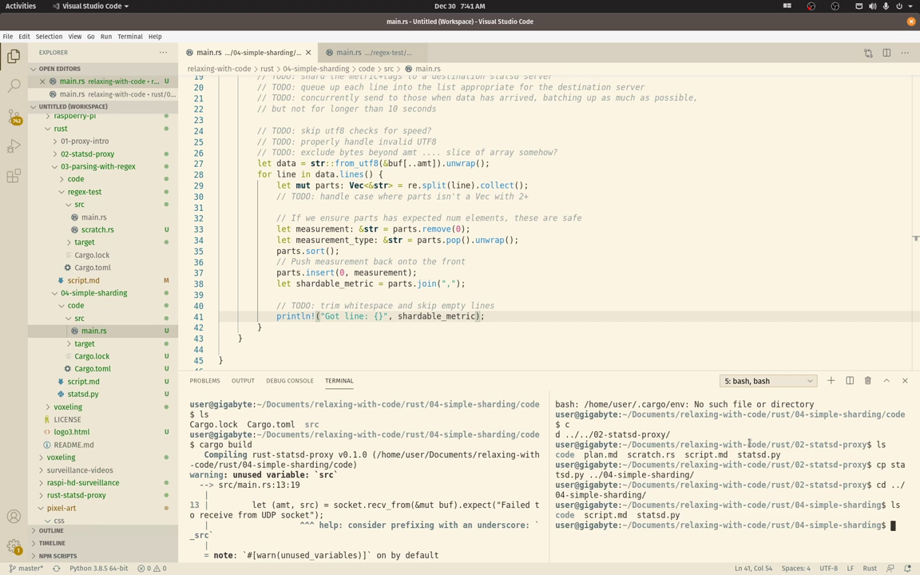
{"action": "type", "text": "python3 statsd.py"}
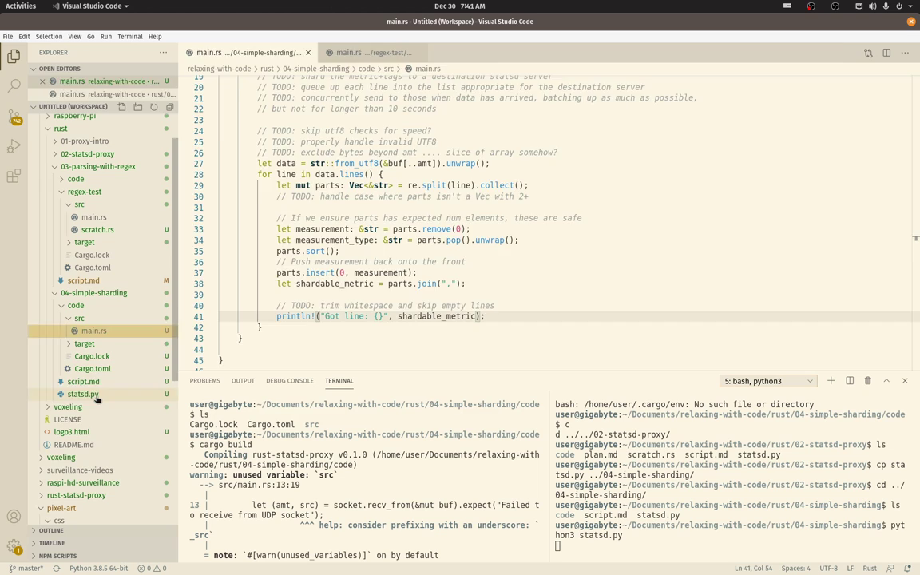
{"action": "left_click", "coordinate": [83, 393]}
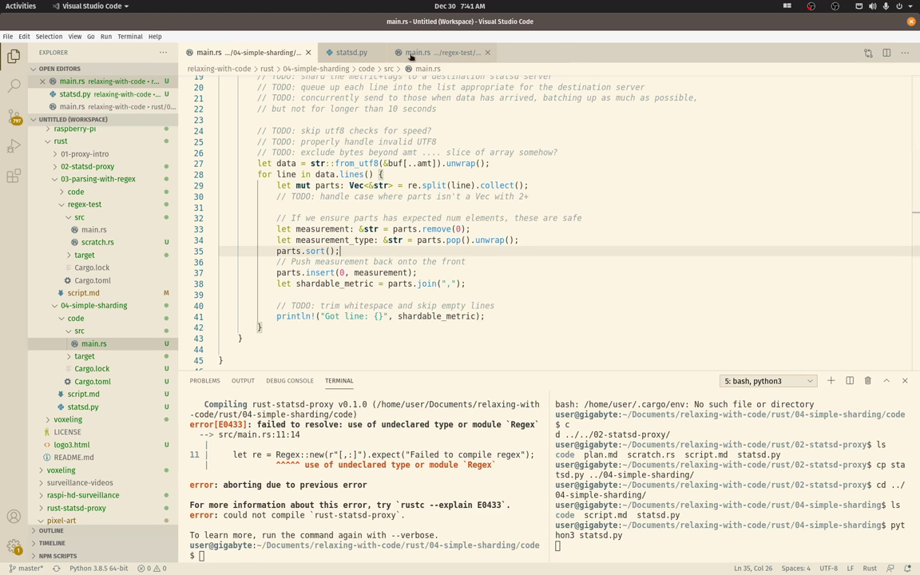
Step: Add use regex::Regex; to main.rs and run cargo build, which reports the import unresolved
{"action": "left_click", "coordinate": [441, 51]}
{"action": "type", "text": "use regex::Regex;"}
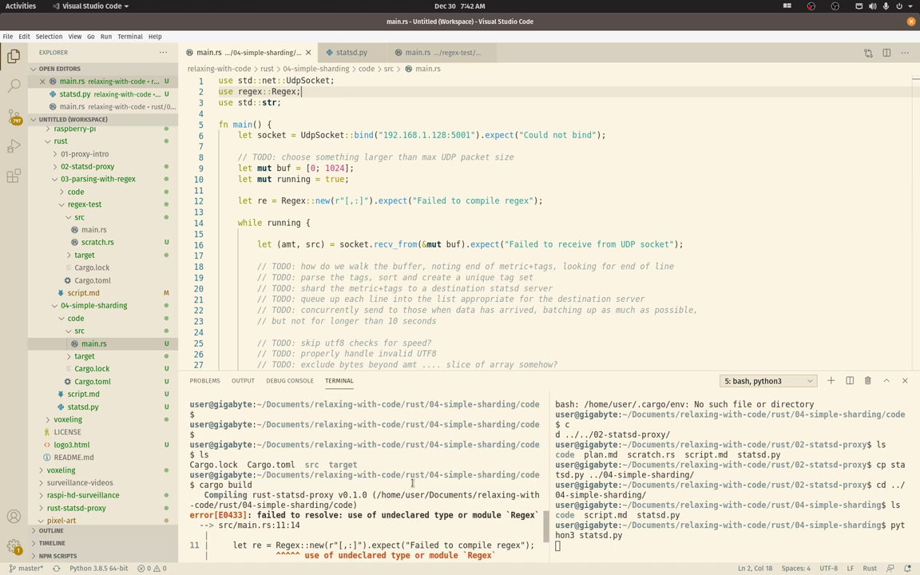
{"action": "type", "text": "cargo build"}
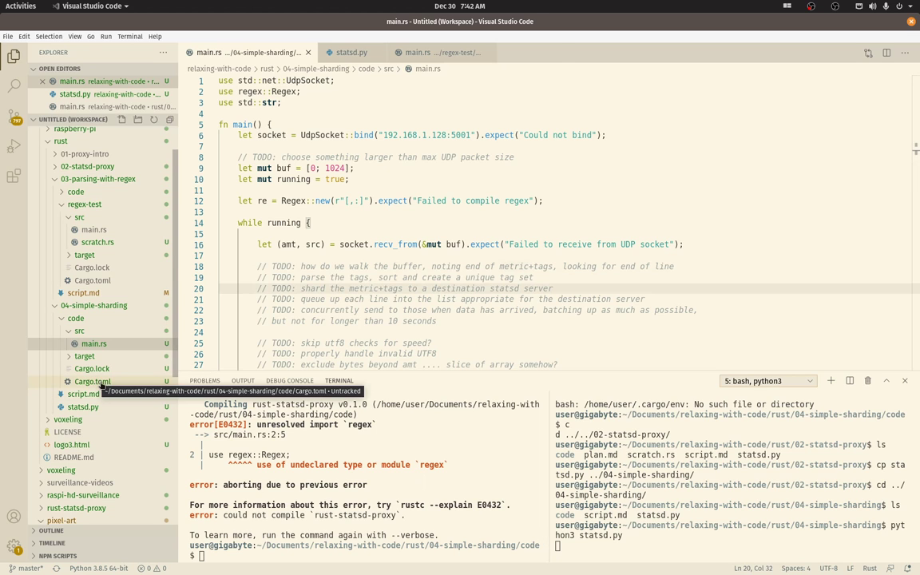
{"action": "left_click", "coordinate": [93, 393]}
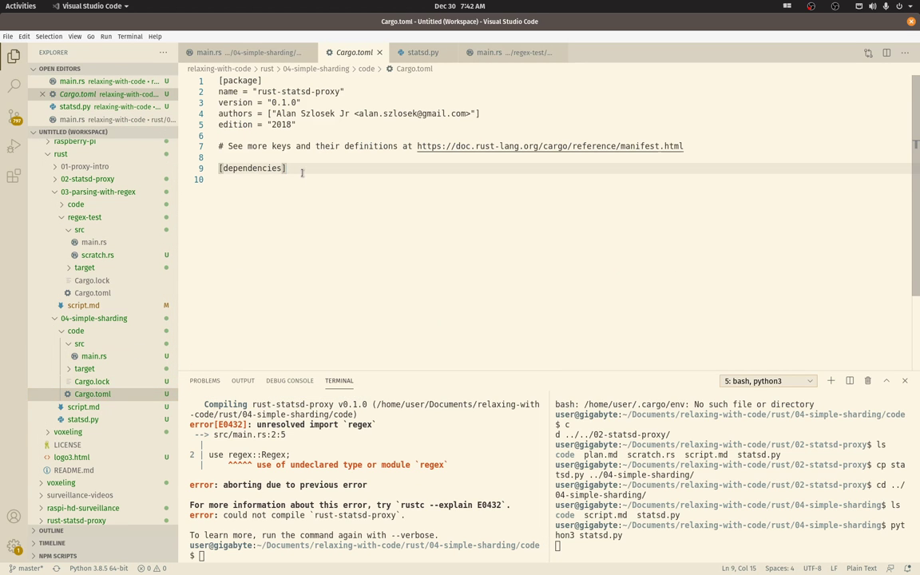
Step: Add regex = "1" under [dependencies] in Cargo.toml, matching regex-test, and rebuild successfully
{"action": "type", "text": "regex = \""}
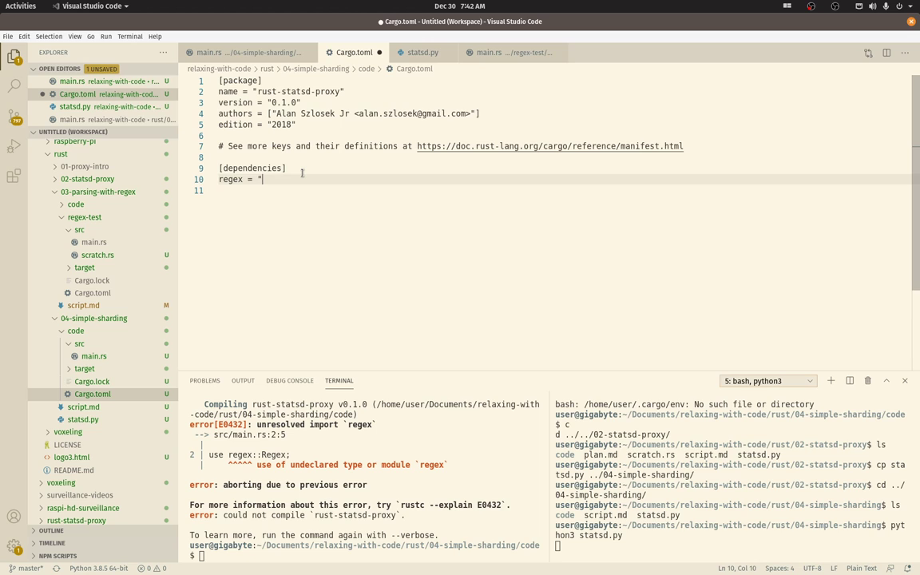
{"action": "type", "text": "1"}
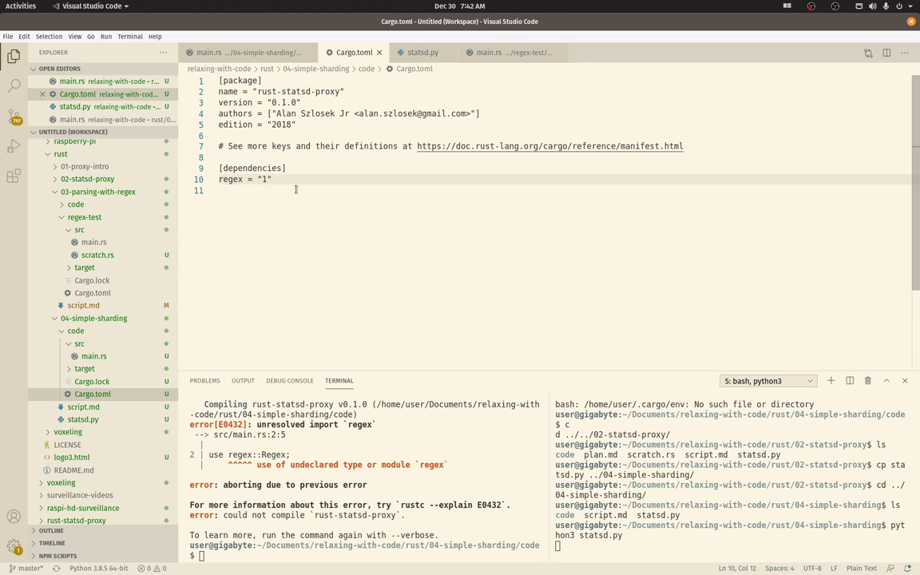
{"action": "mouse_move", "coordinate": [92, 292]}
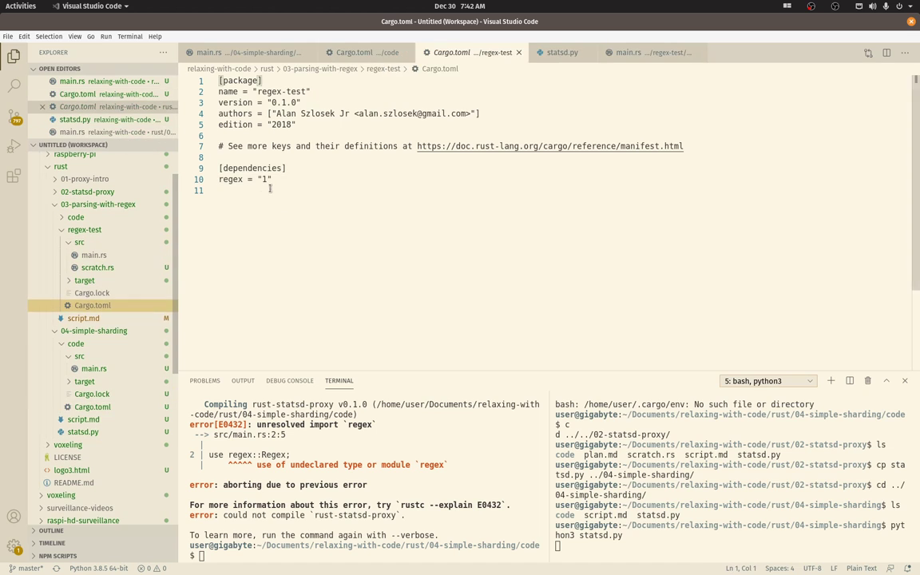
{"action": "left_click", "coordinate": [272, 179]}
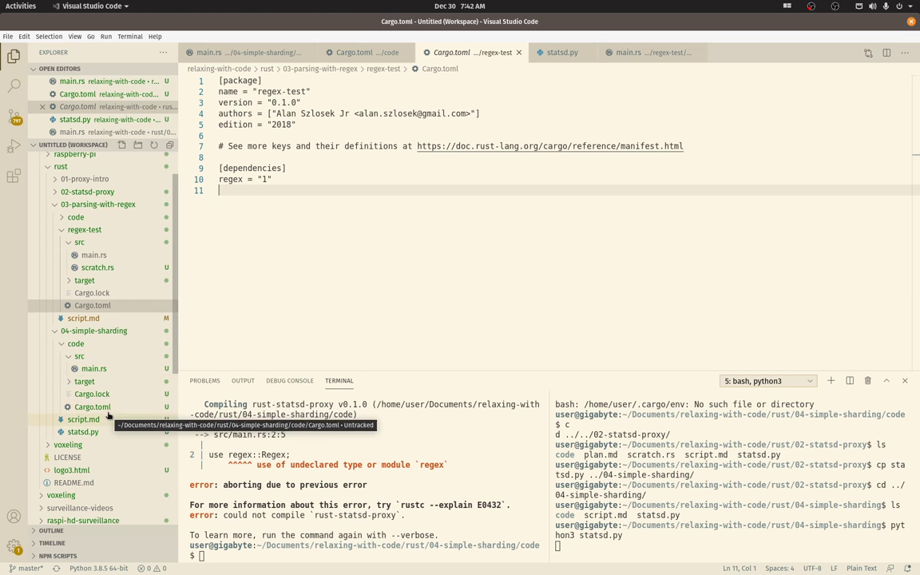
{"action": "left_click", "coordinate": [92, 407]}
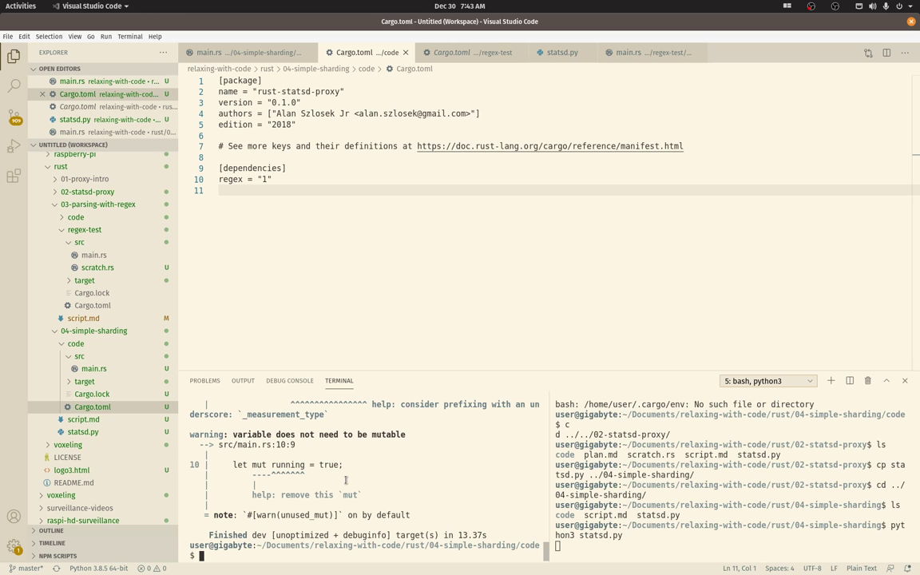
{"action": "mouse_move", "coordinate": [285, 467]}
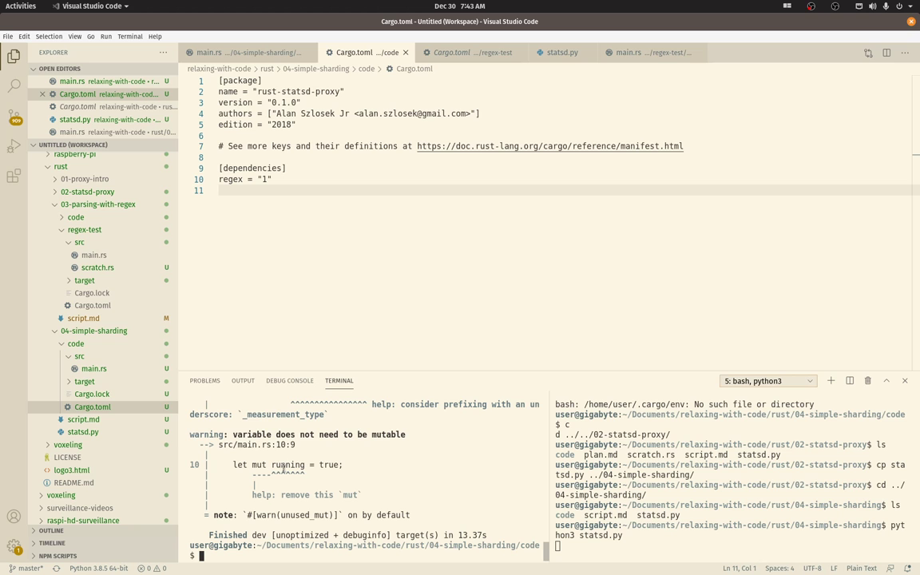
{"action": "left_click", "coordinate": [211, 51]}
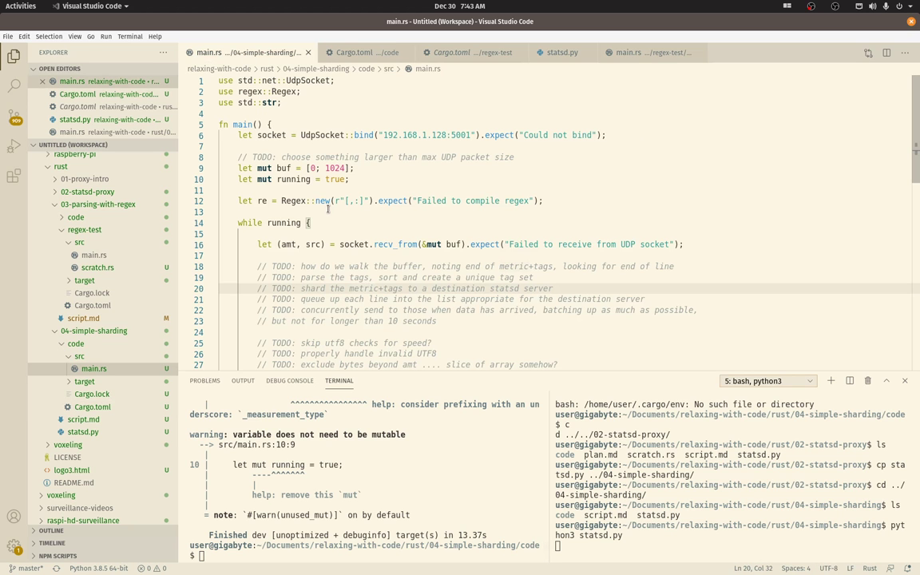
Step: Rename src to _src and measurement_type to _measurement_type, then cargo build and run the proxy
{"action": "scroll", "scroll_direction": "down", "scroll_amount": 3}
{"action": "type", "text": "_"}
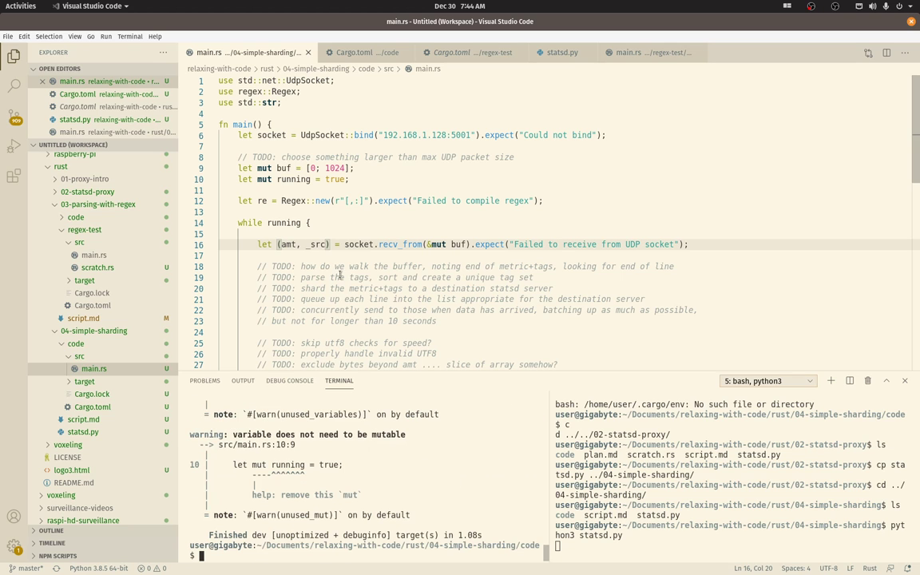
{"action": "scroll", "scroll_direction": "down", "scroll_amount": 3}
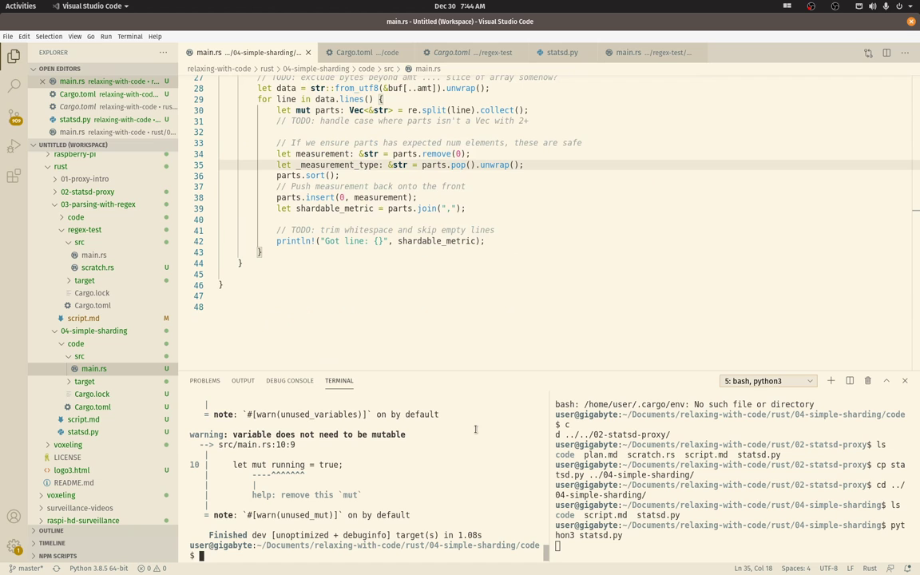
{"action": "type", "text": "cargo build"}
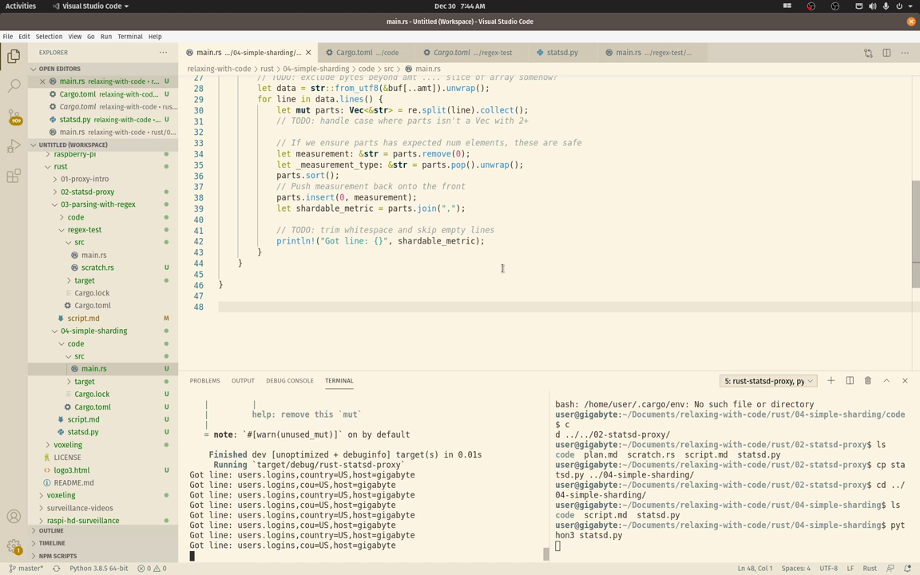
{"action": "left_click", "coordinate": [562, 51]}
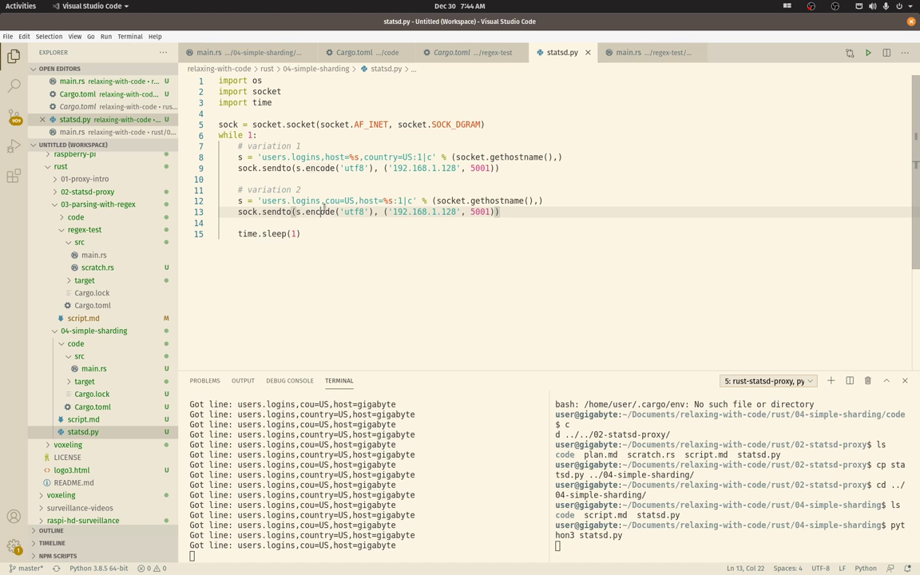
Step: Make variation 2 send users.logins and users.registrations lines with two gethostname() args, then rerun statsd.py
{"action": "left_click", "coordinate": [260, 201]}
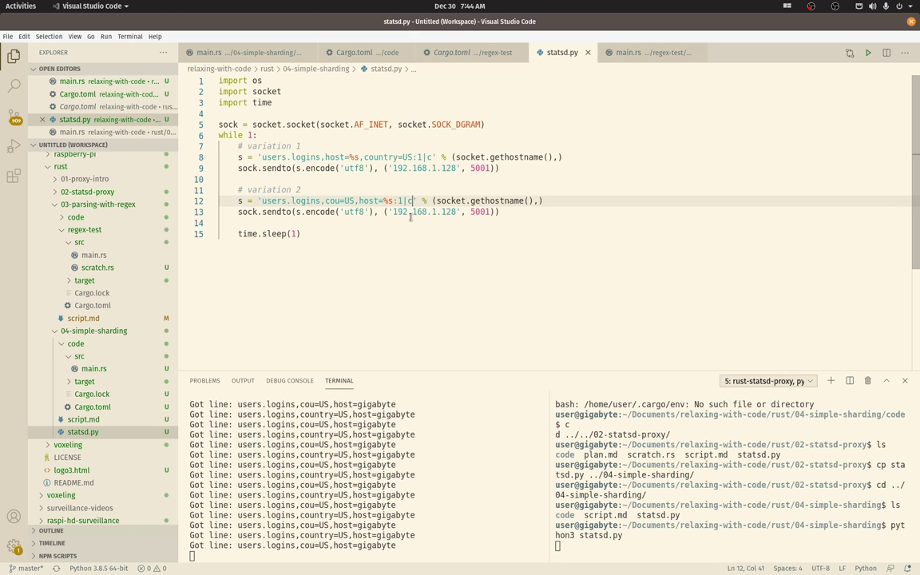
{"action": "type", "text": "\\n"}
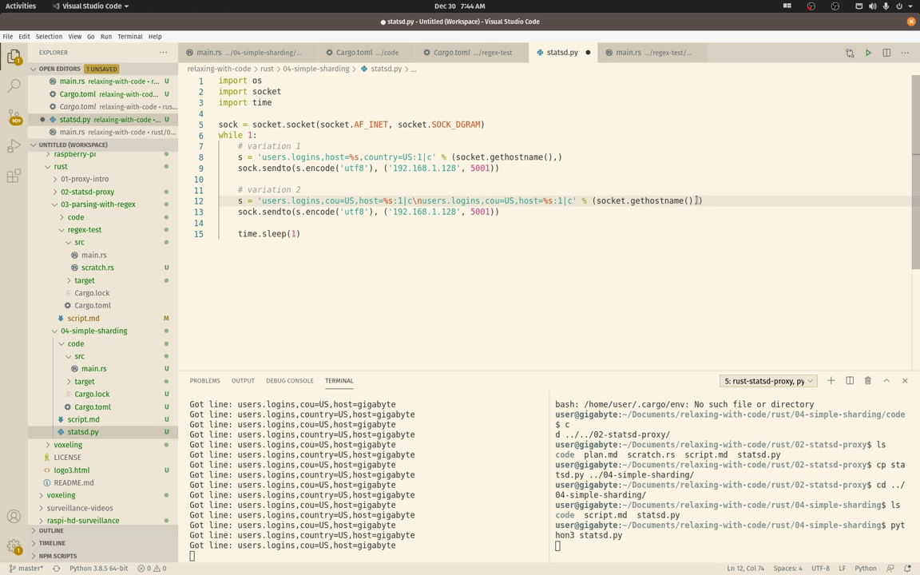
{"action": "type", "text": ",socket.gethostname("}
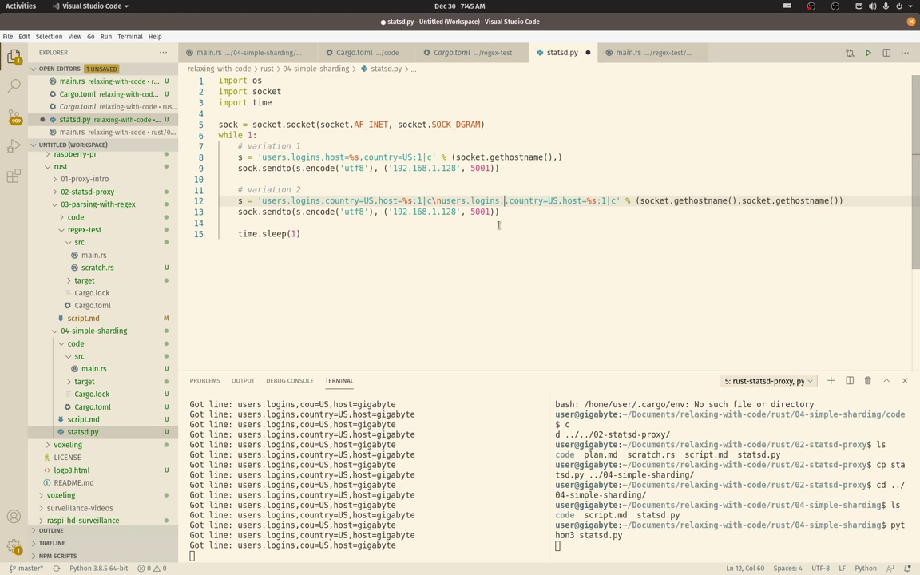
{"action": "mouse_move", "coordinate": [470, 246]}
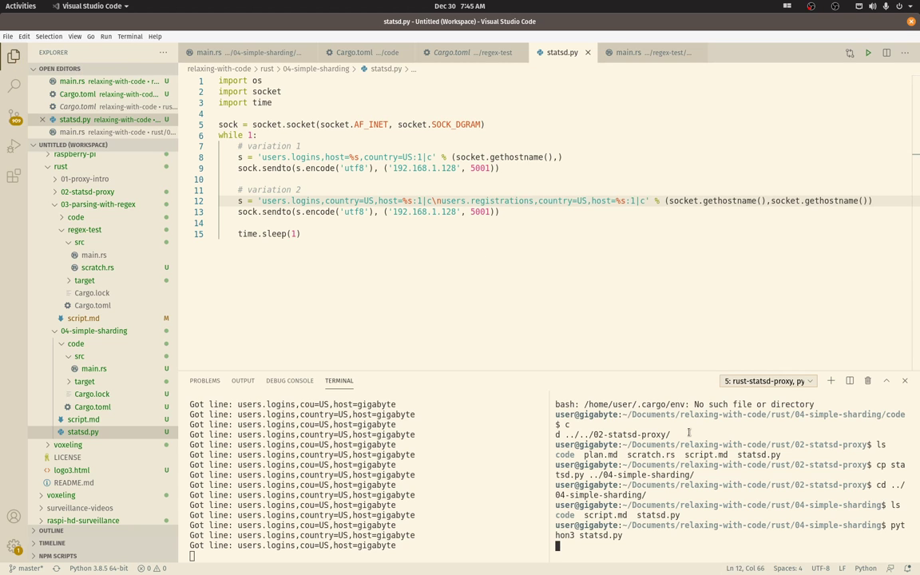
{"action": "key", "text": "ctrl+c"}
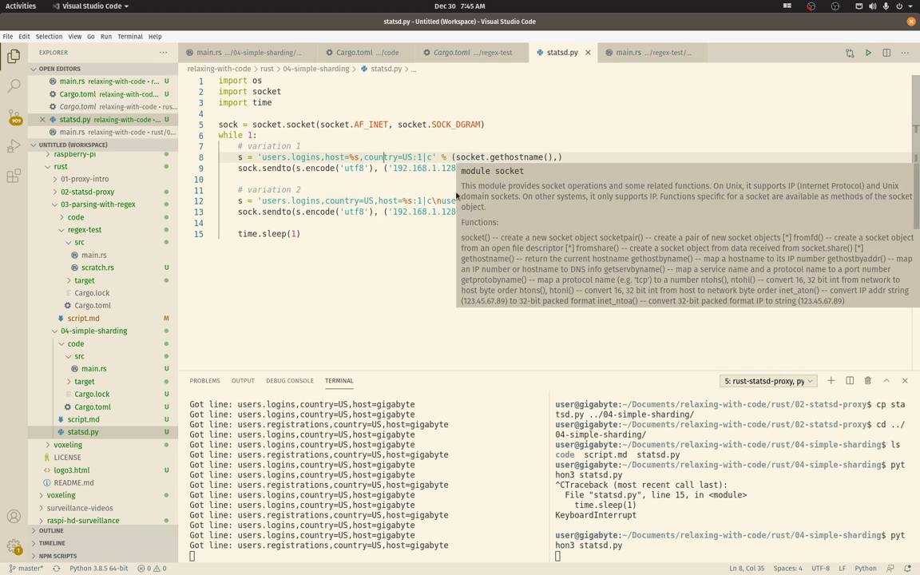
{"action": "mouse_move", "coordinate": [457, 482]}
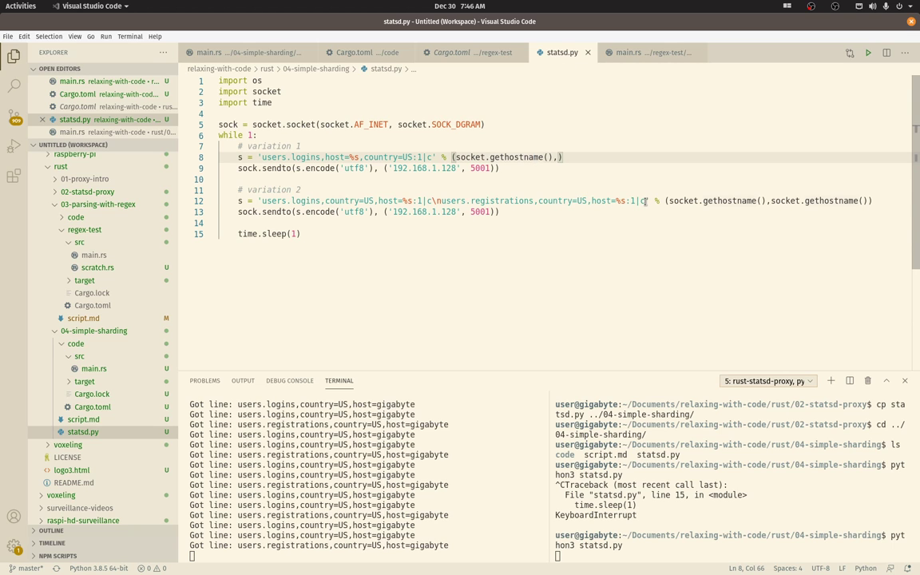
Step: Append a trailing \n to variation 2, rerun statsd.py, and see the unwrap-on-None panic at main.rs line 35
{"action": "type", "text": "c"}
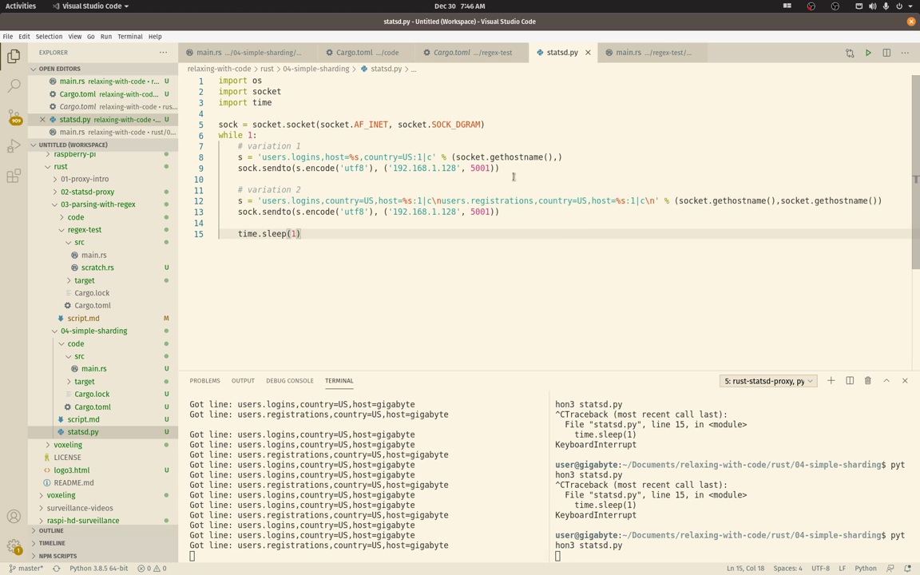
{"action": "left_click", "coordinate": [209, 51]}
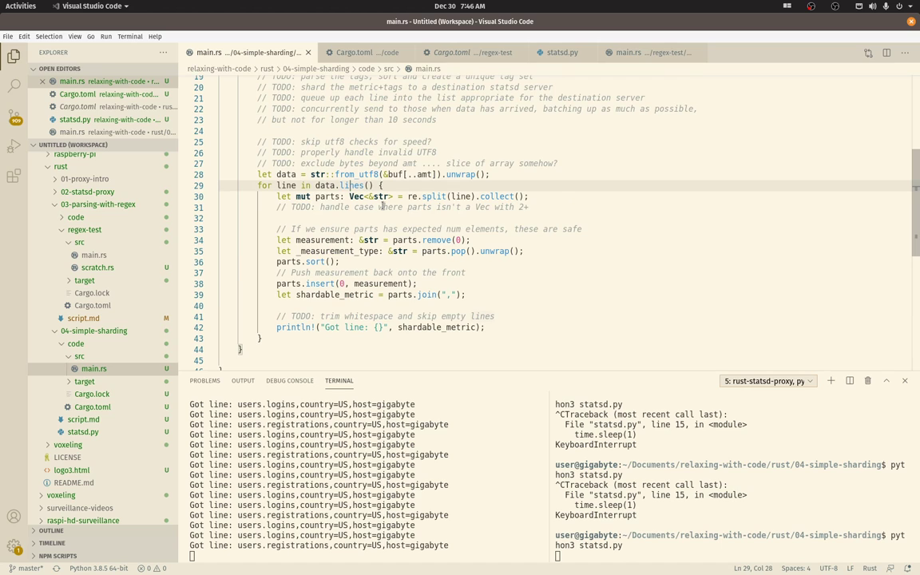
{"action": "mouse_move", "coordinate": [593, 240]}
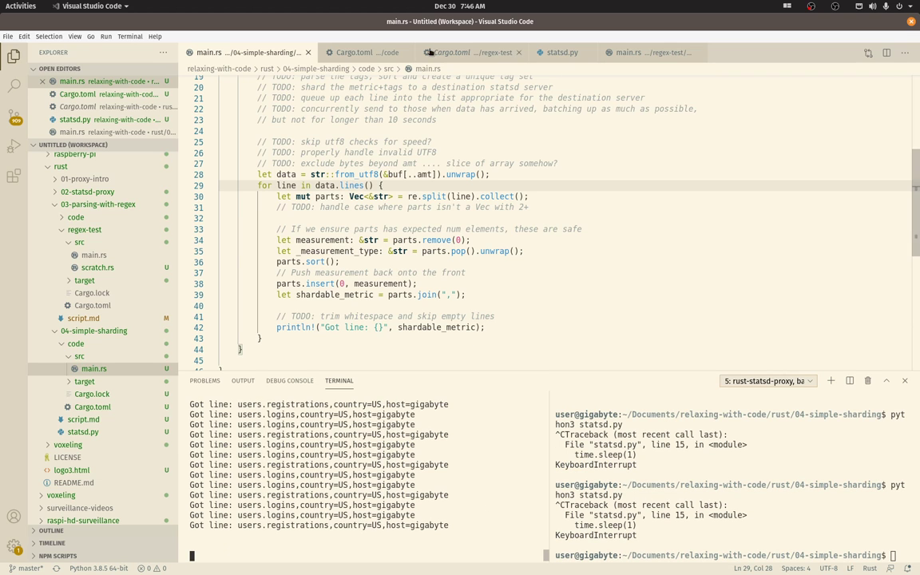
{"action": "left_click", "coordinate": [563, 51]}
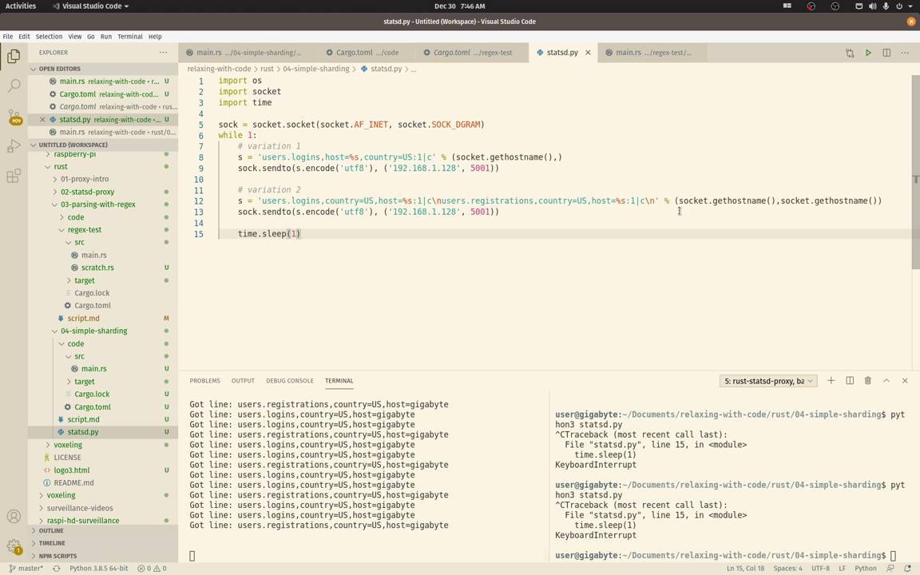
{"action": "type", "text": "\\n"}
{"action": "left_click", "coordinate": [733, 554]}
{"action": "type", "text": "python3 statsd.py"}
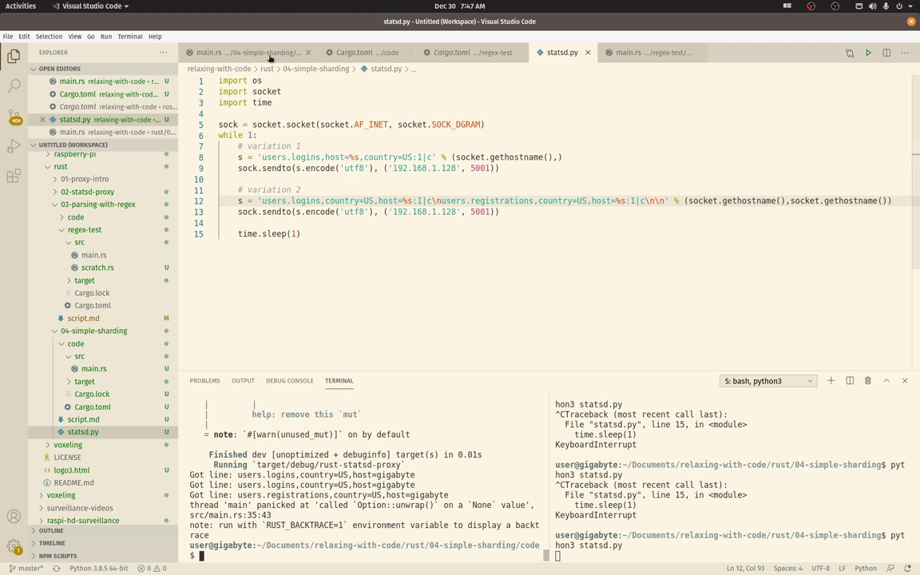
Step: Add '// TODO: properly handle empty lines' at the top of the main.rs line loop
{"action": "left_click", "coordinate": [248, 51]}
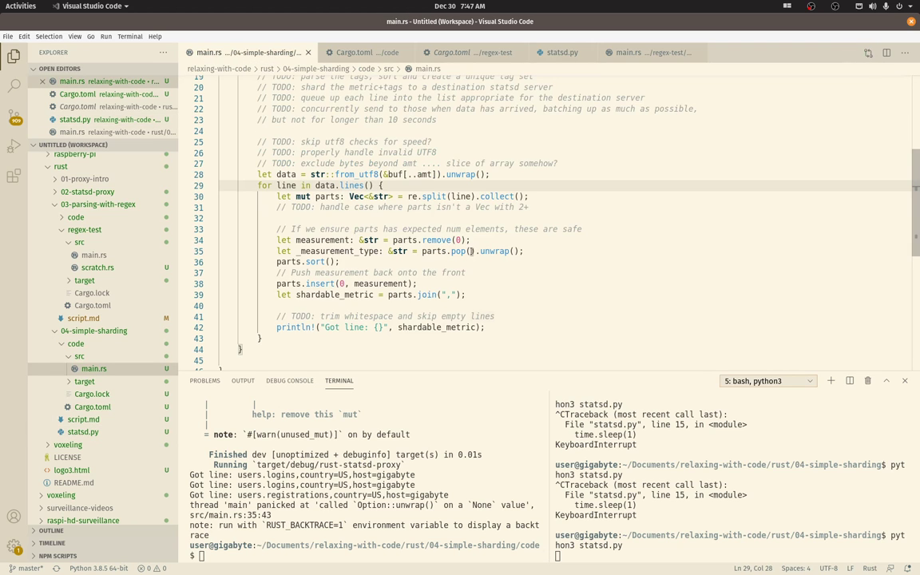
{"action": "left_click", "coordinate": [441, 240]}
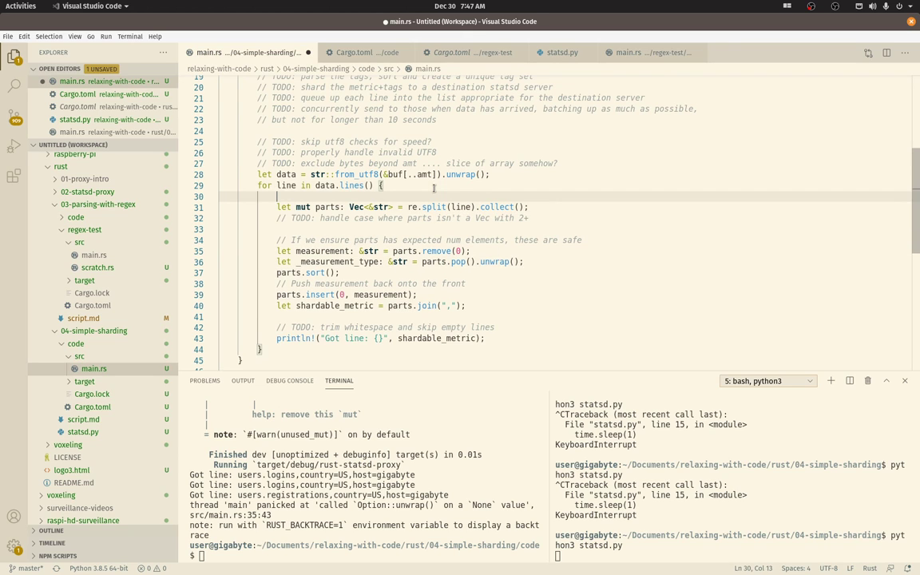
{"action": "type", "text": "// TODO: properl"}
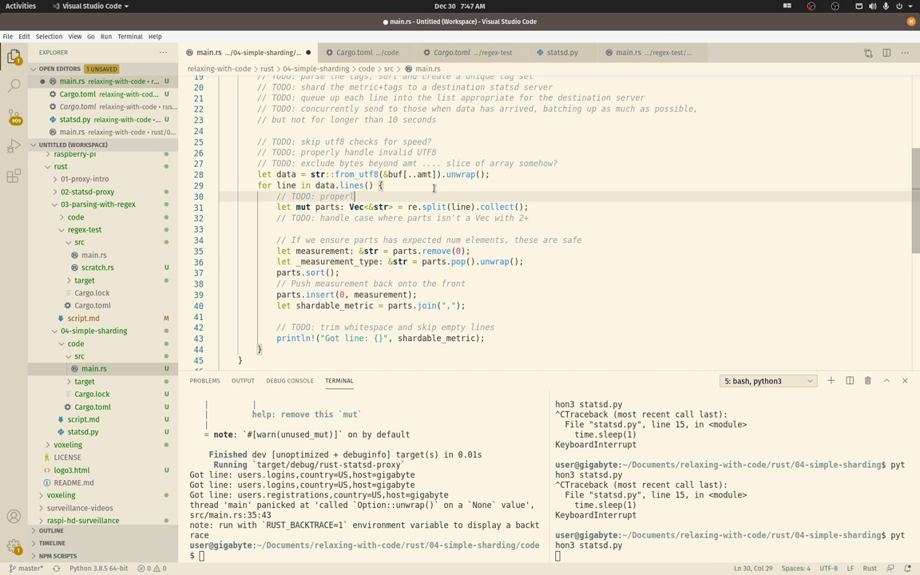
{"action": "type", "text": "handle empty lines"}
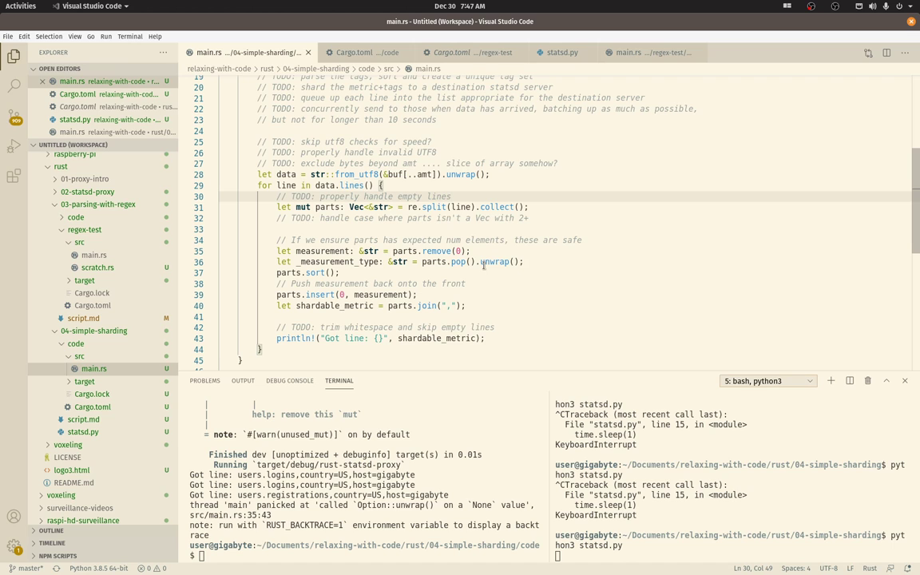
{"action": "mouse_move", "coordinate": [493, 259]}
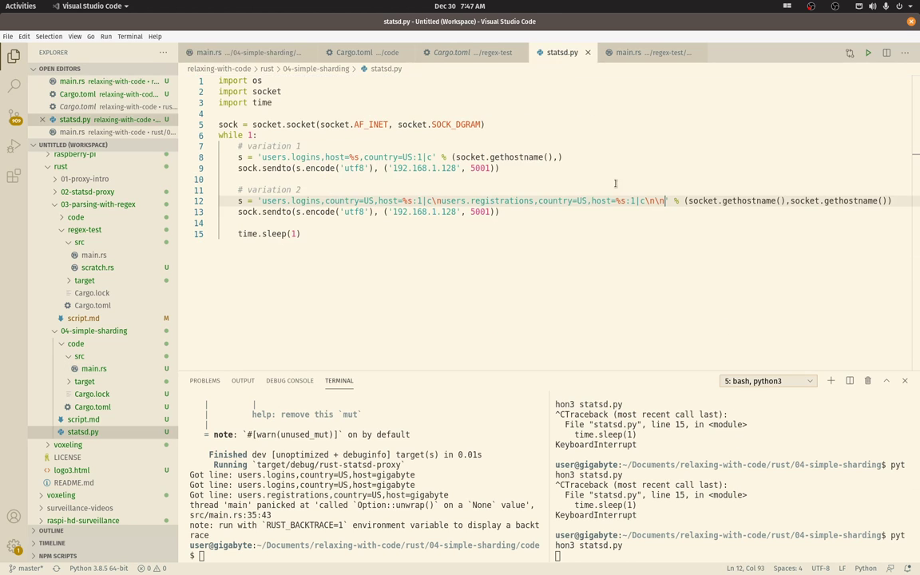
Step: Add a CA registrations line with "somehost" as a third format argument to the message
{"action": "key", "text": "BackSpace"}
{"action": "type", "text": "users.registrations,country=US,host=%s:1|c"}
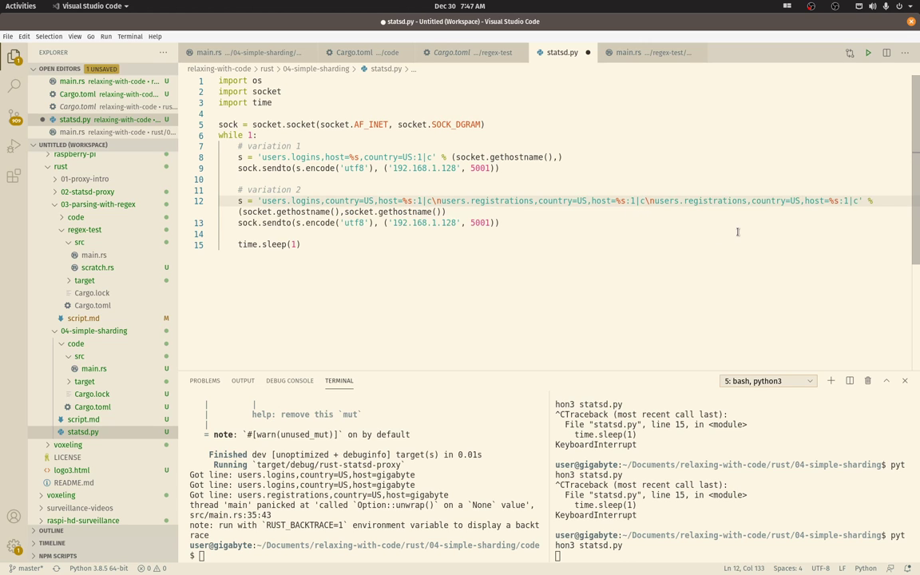
{"action": "left_click_drag", "start_coordinate": [807, 202], "coordinate": [793, 202]}
{"action": "type", "text": "CA"}
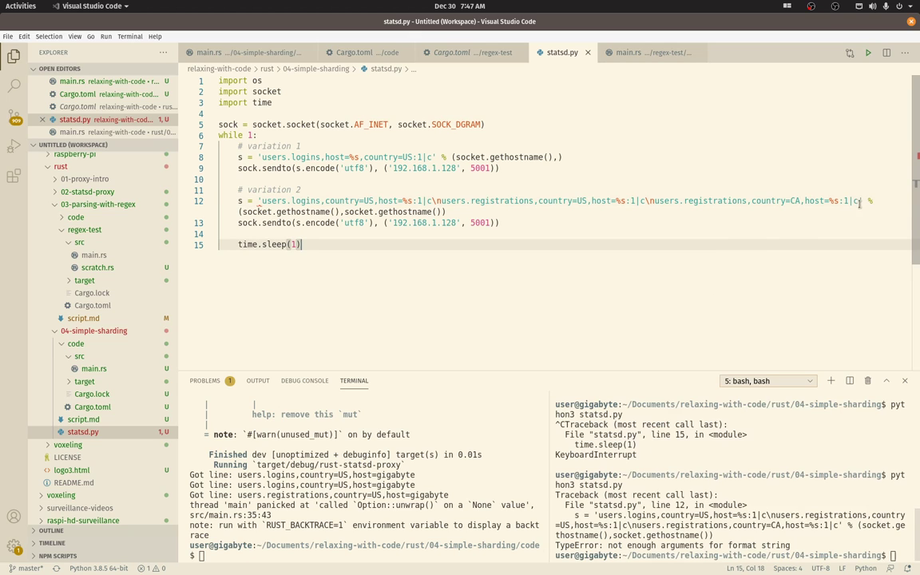
{"action": "left_click", "coordinate": [447, 211]}
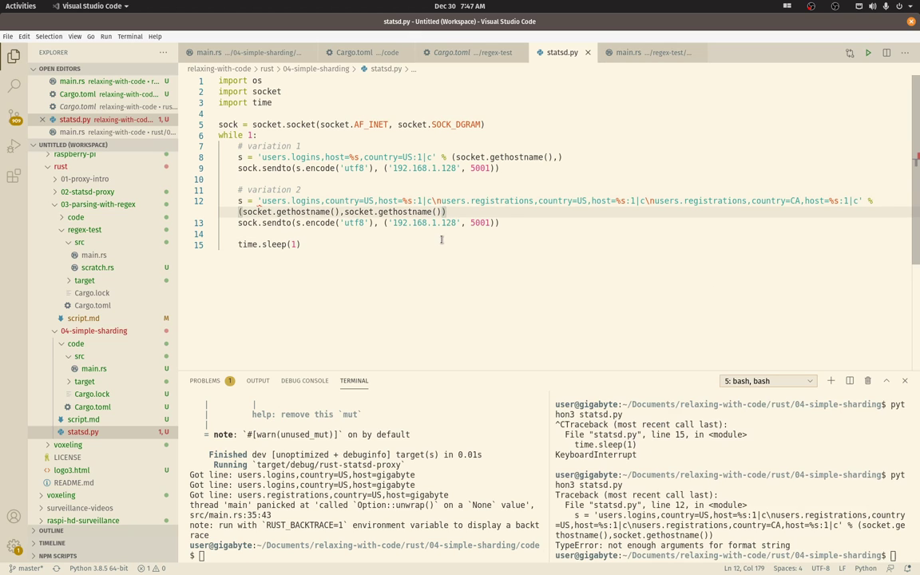
{"action": "type", "text": "\"somehost\""}
{"action": "left_click", "coordinate": [730, 556]}
{"action": "type", "text": "python3 statsd.py"}
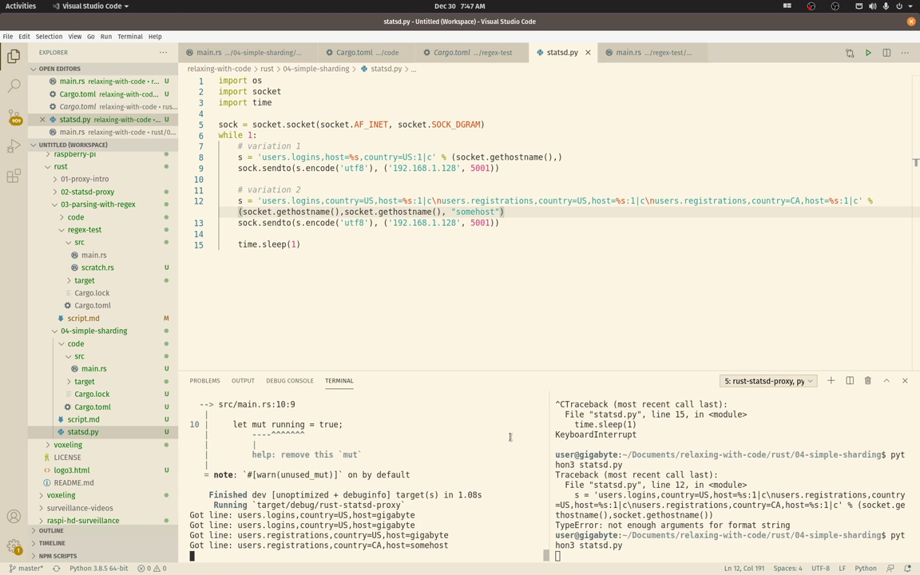
{"action": "scroll", "scroll_direction": "down", "scroll_amount": 3}
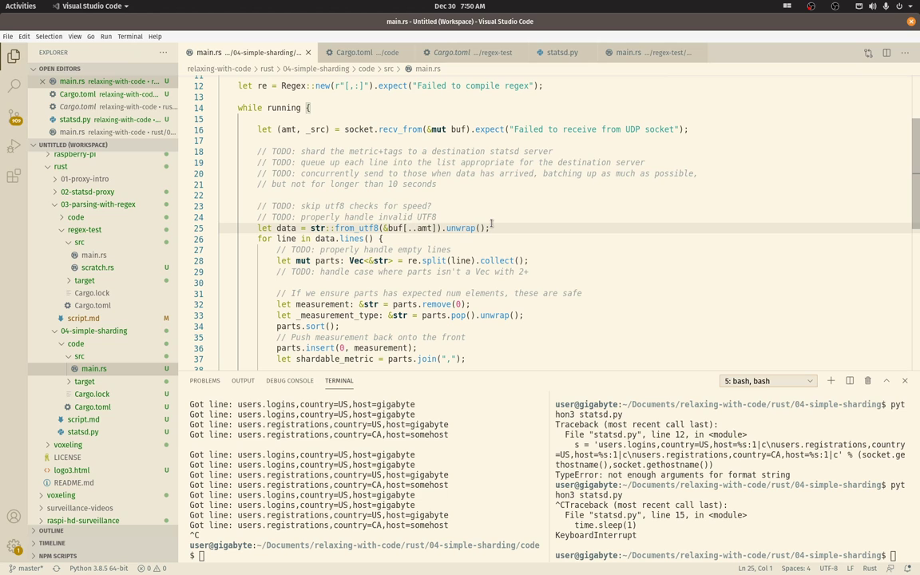
{"action": "mouse_move", "coordinate": [494, 275]}
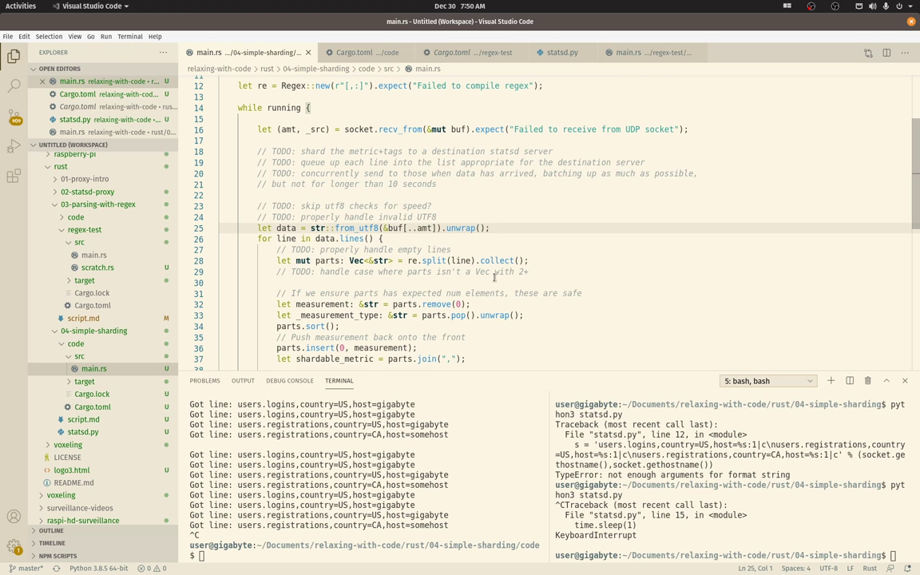
{"action": "mouse_move", "coordinate": [502, 297]}
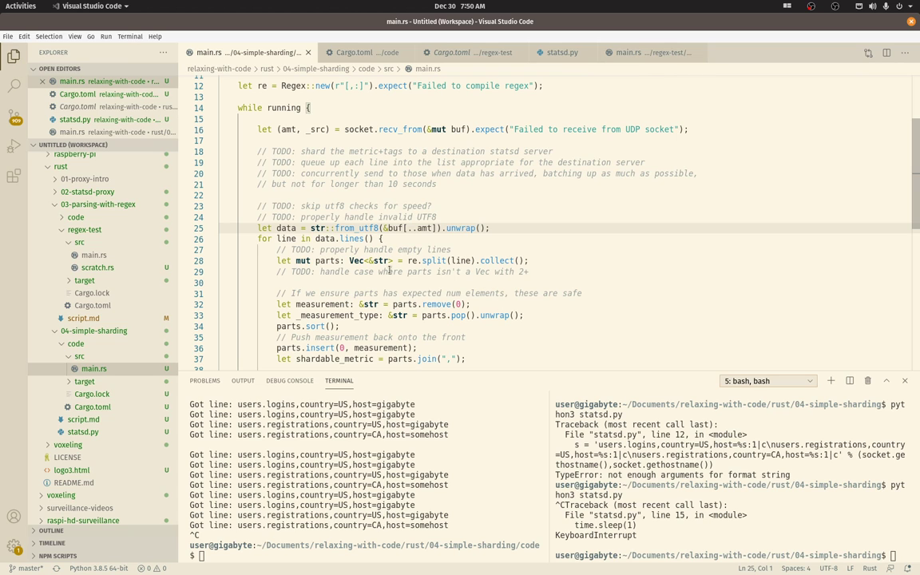
{"action": "mouse_move", "coordinate": [417, 272]}
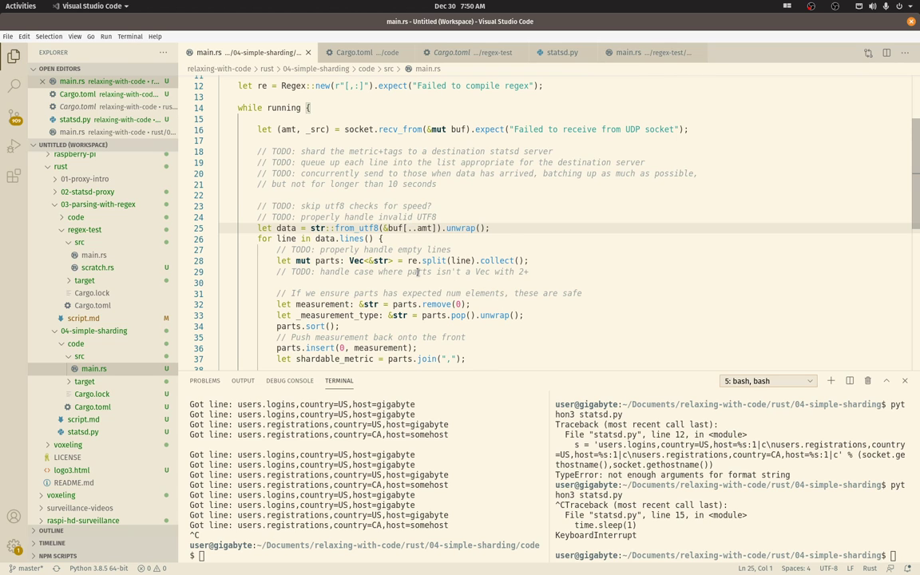
Step: Scroll through the receive loop in main.rs to review its line parsing
{"action": "scroll", "scroll_direction": "down", "scroll_amount": 3}
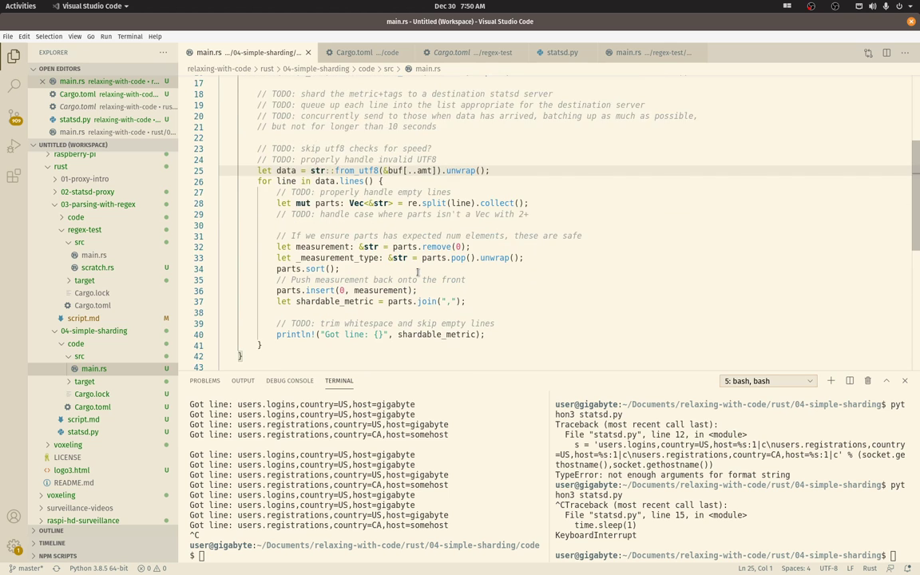